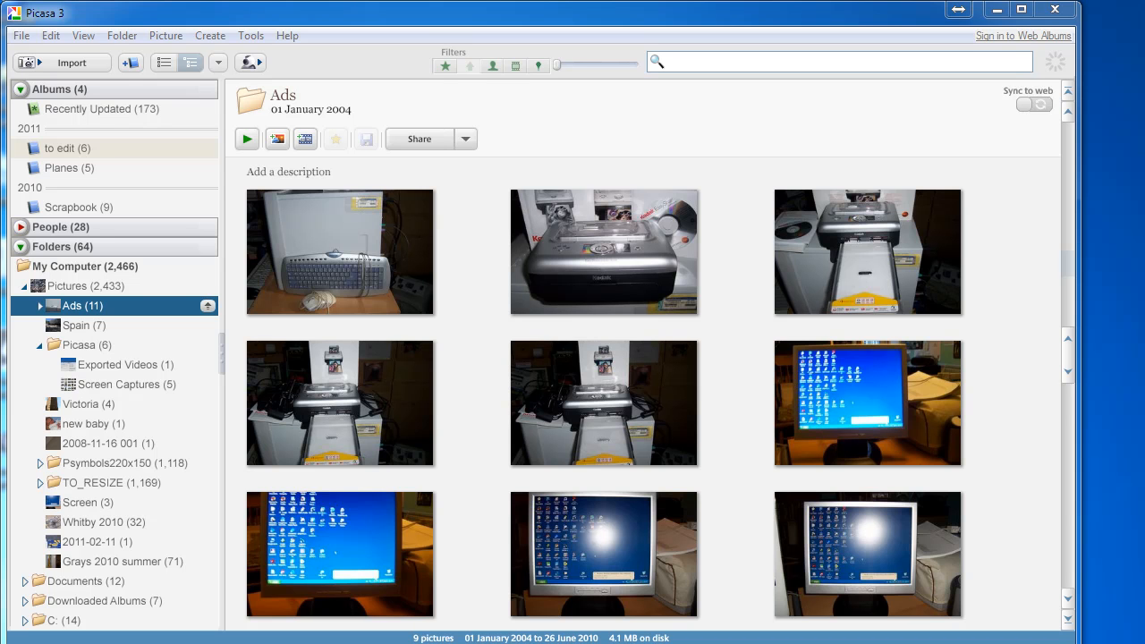
{"action": "mouse_move", "coordinate": [213, 212]}
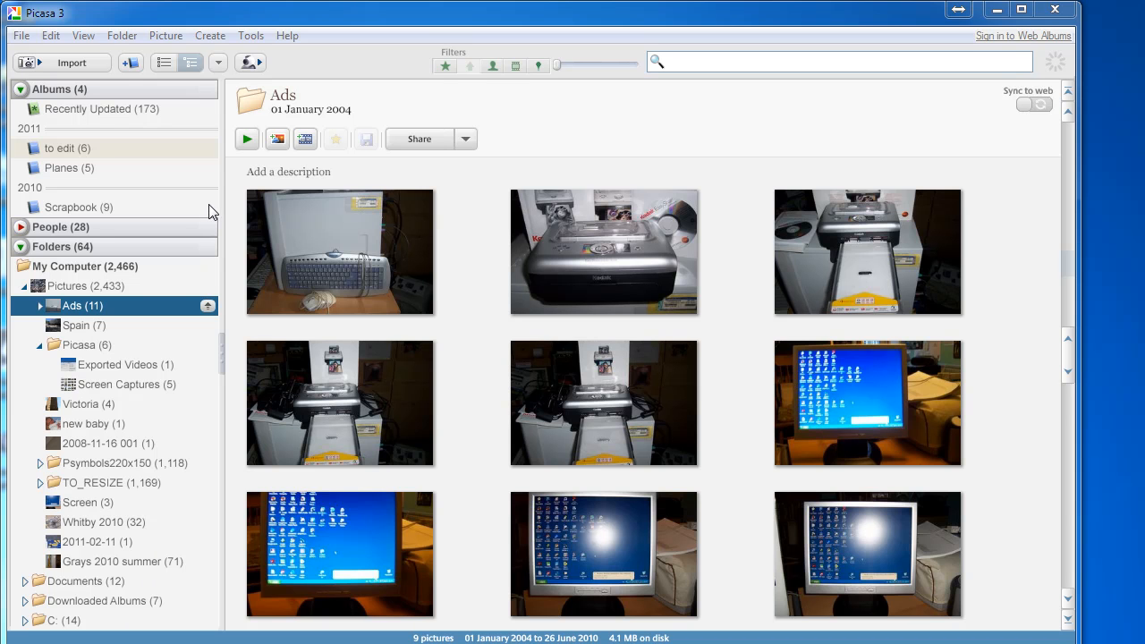
{"action": "mouse_move", "coordinate": [89, 349]}
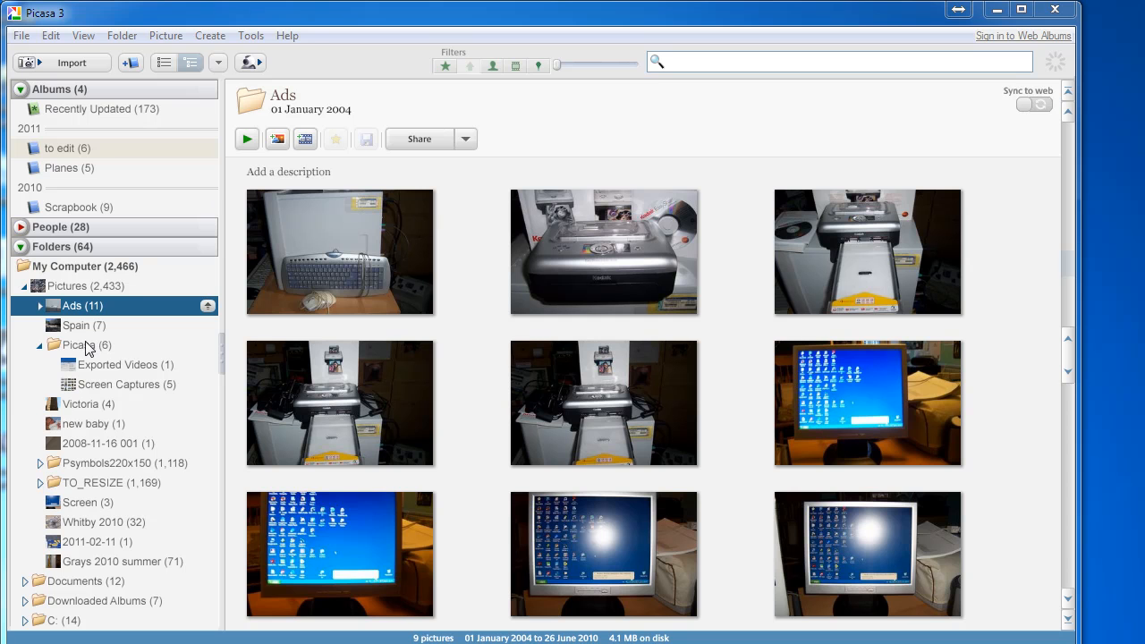
{"action": "mouse_move", "coordinate": [101, 349]}
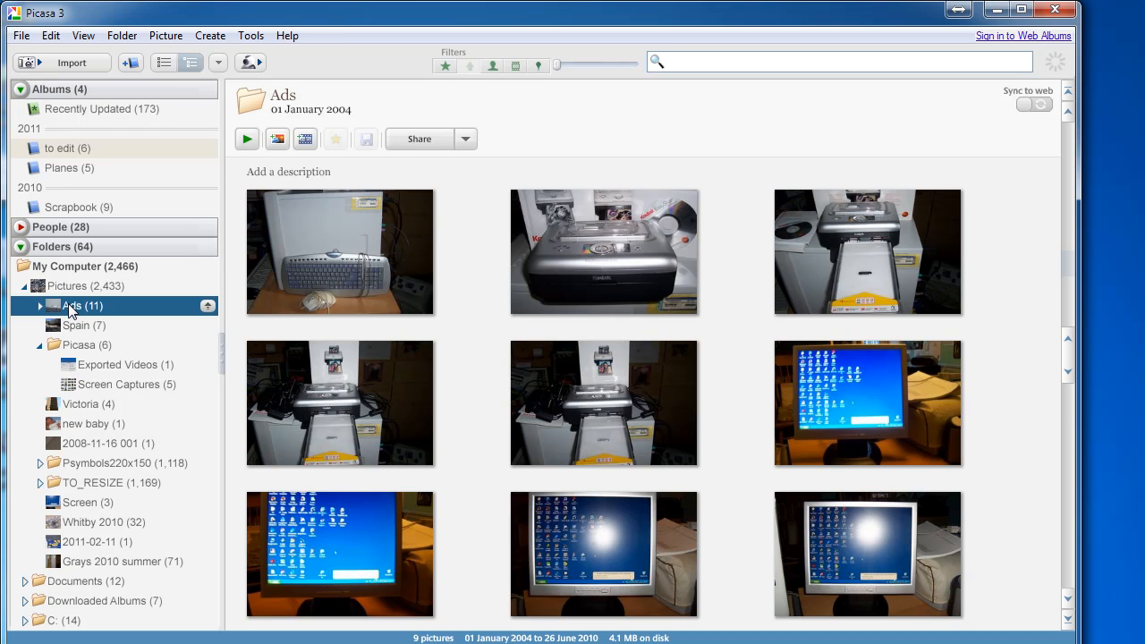
{"action": "mouse_move", "coordinate": [179, 307]}
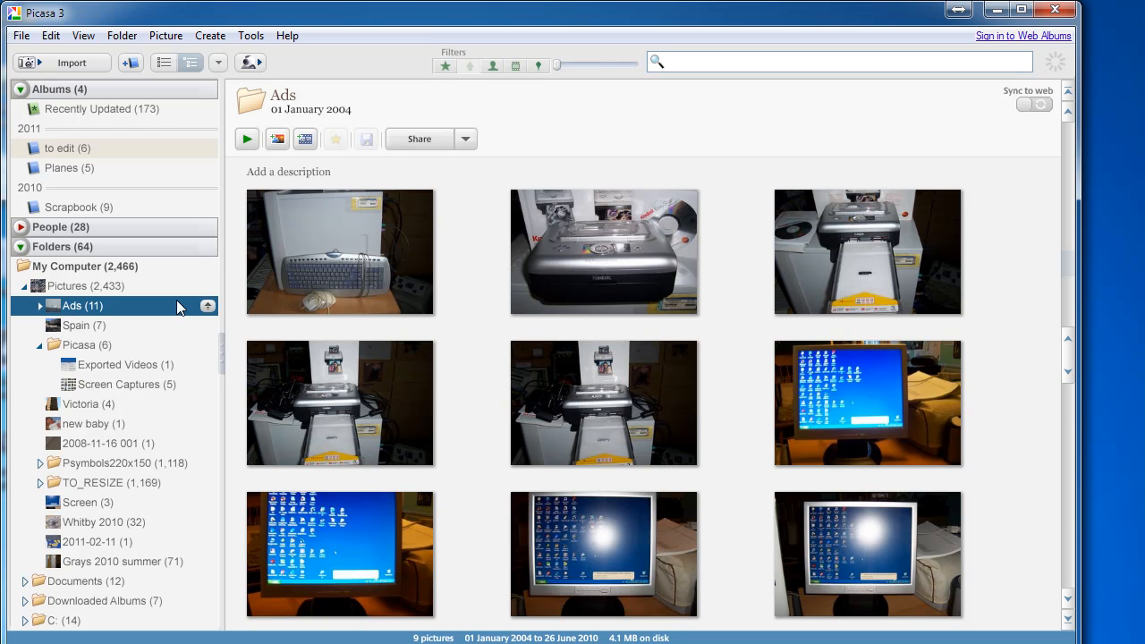
- Select the keyboard photo to delete, then right-click the printer close-up to delete it
{"action": "left_click", "coordinate": [340, 251]}
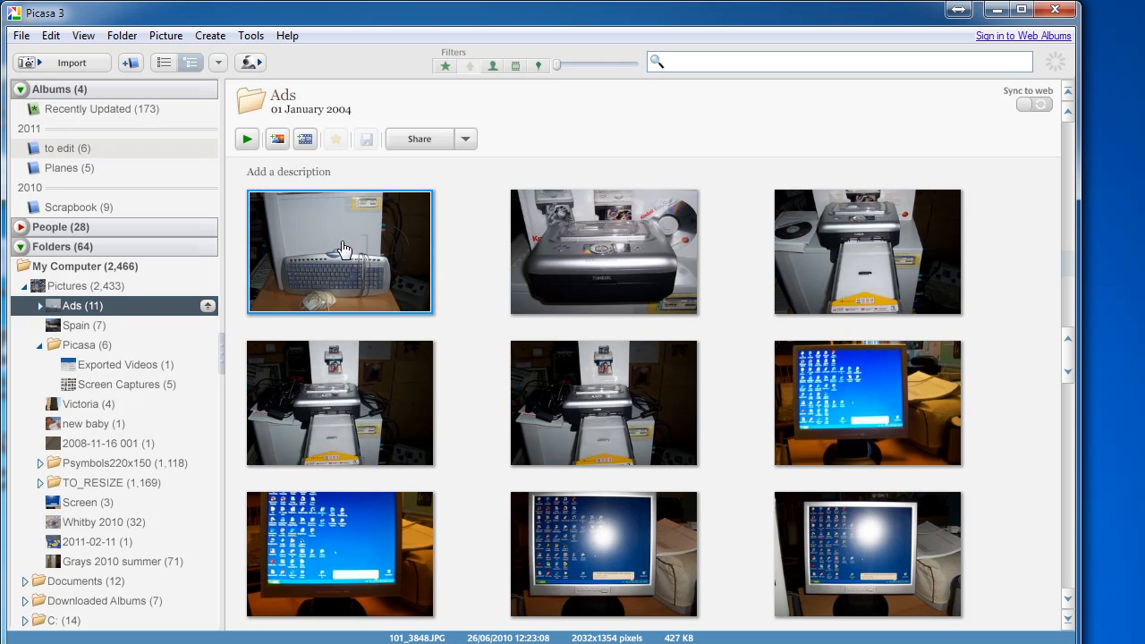
{"action": "mouse_move", "coordinate": [333, 256]}
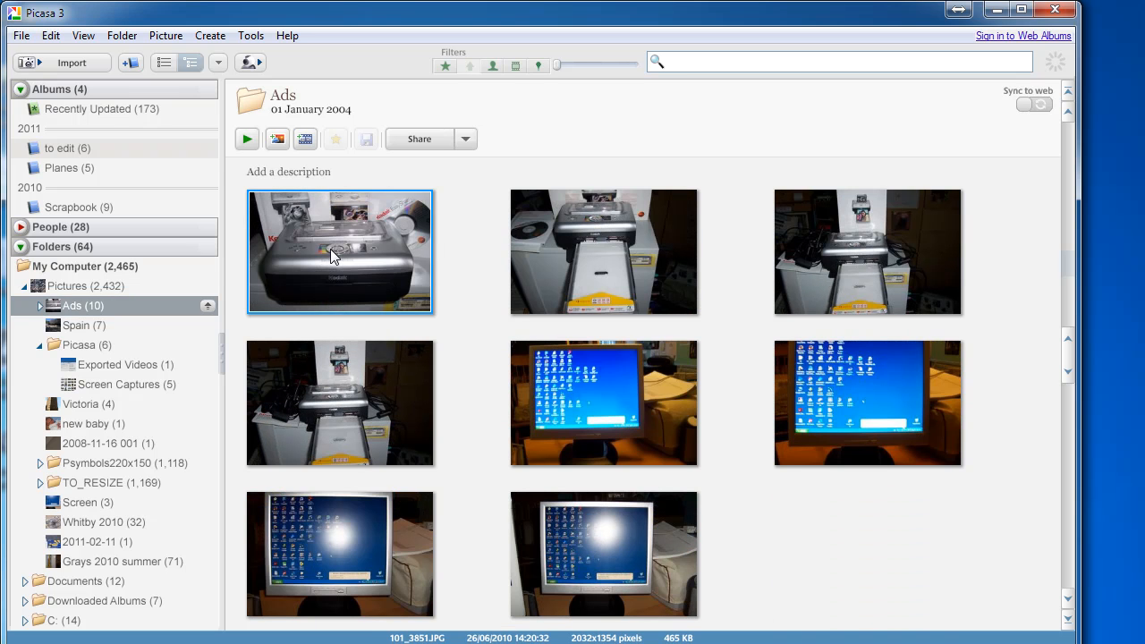
{"action": "mouse_move", "coordinate": [352, 260]}
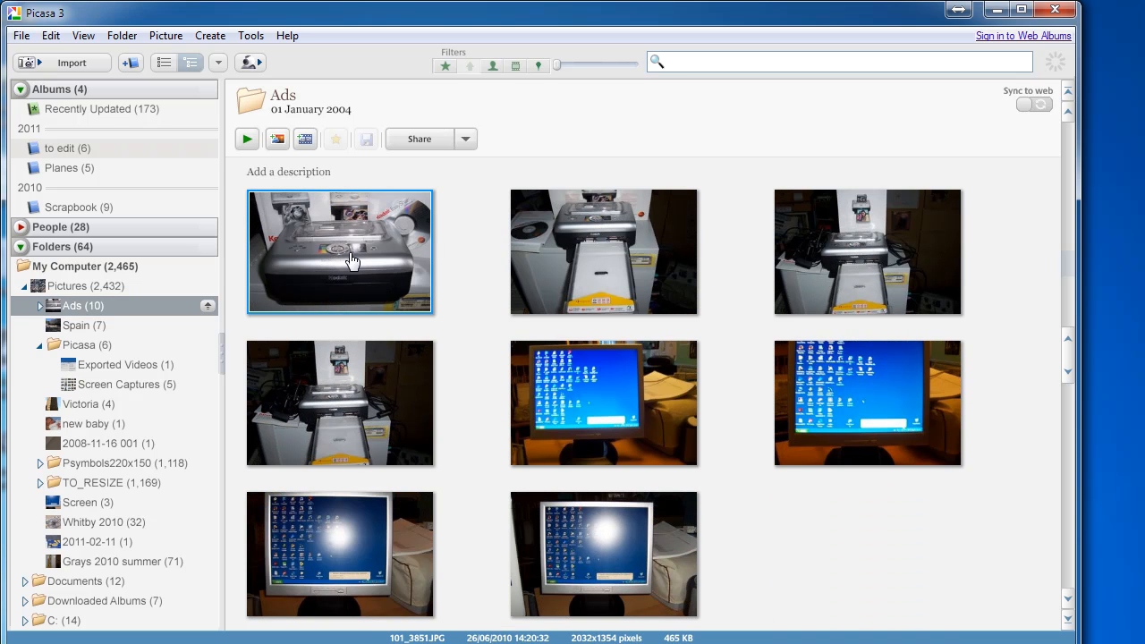
{"action": "mouse_move", "coordinate": [345, 255]}
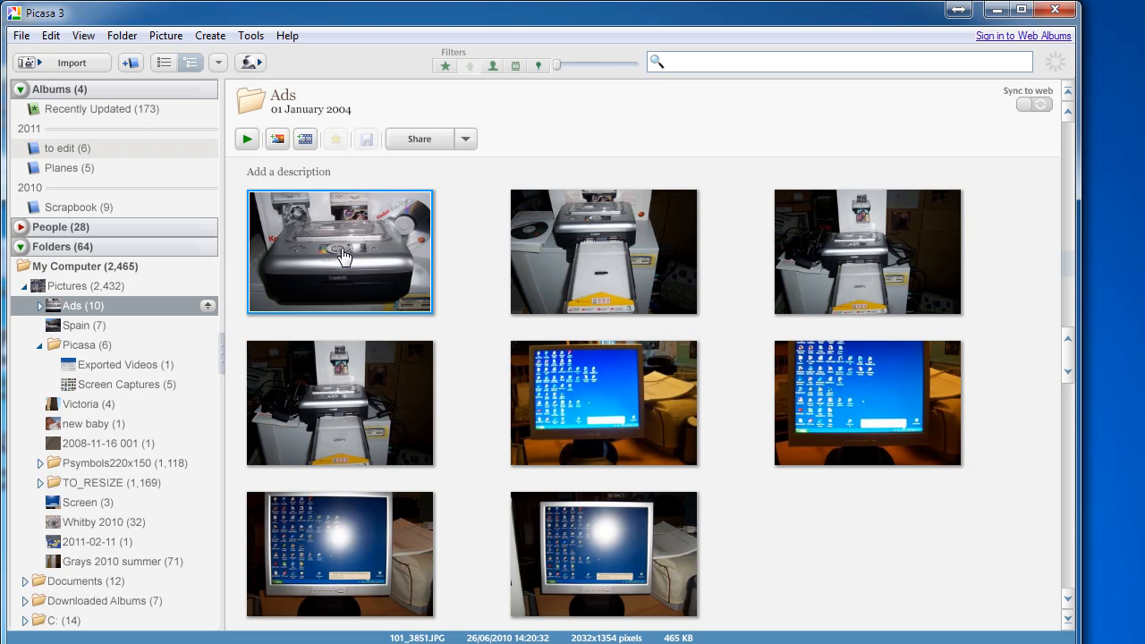
{"action": "right_click", "coordinate": [344, 253]}
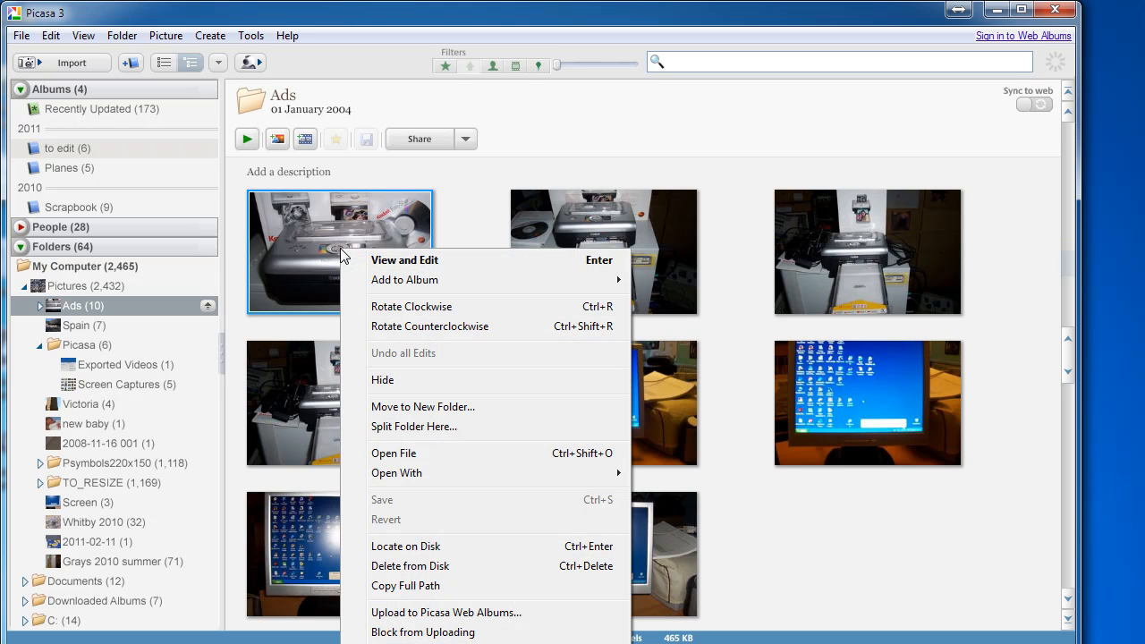
{"action": "mouse_move", "coordinate": [310, 249]}
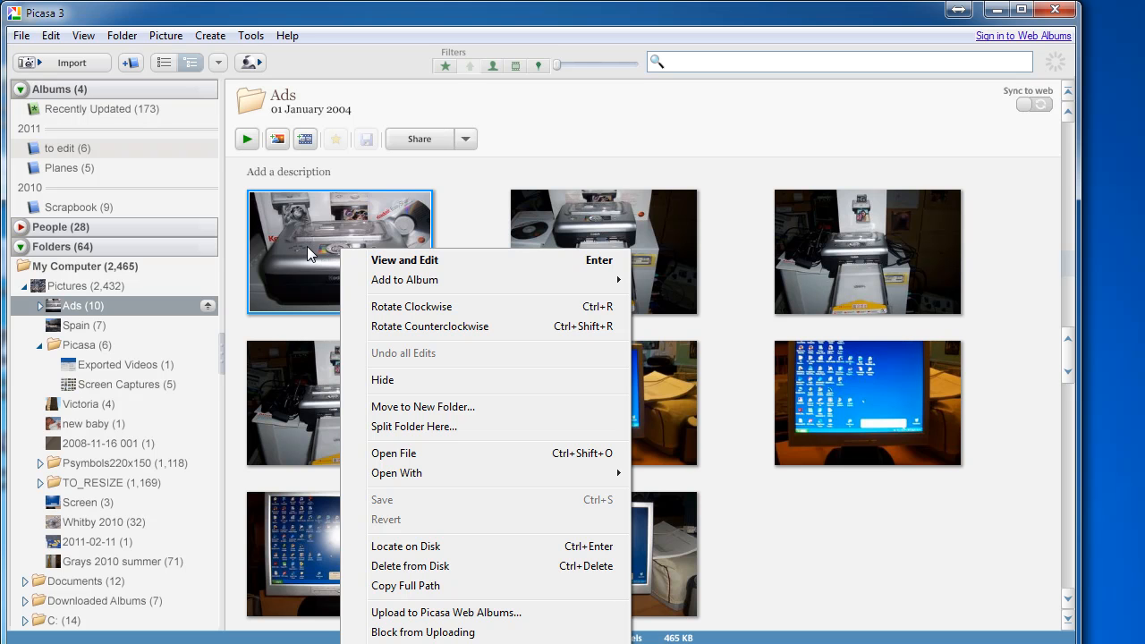
{"action": "mouse_move", "coordinate": [405, 545]}
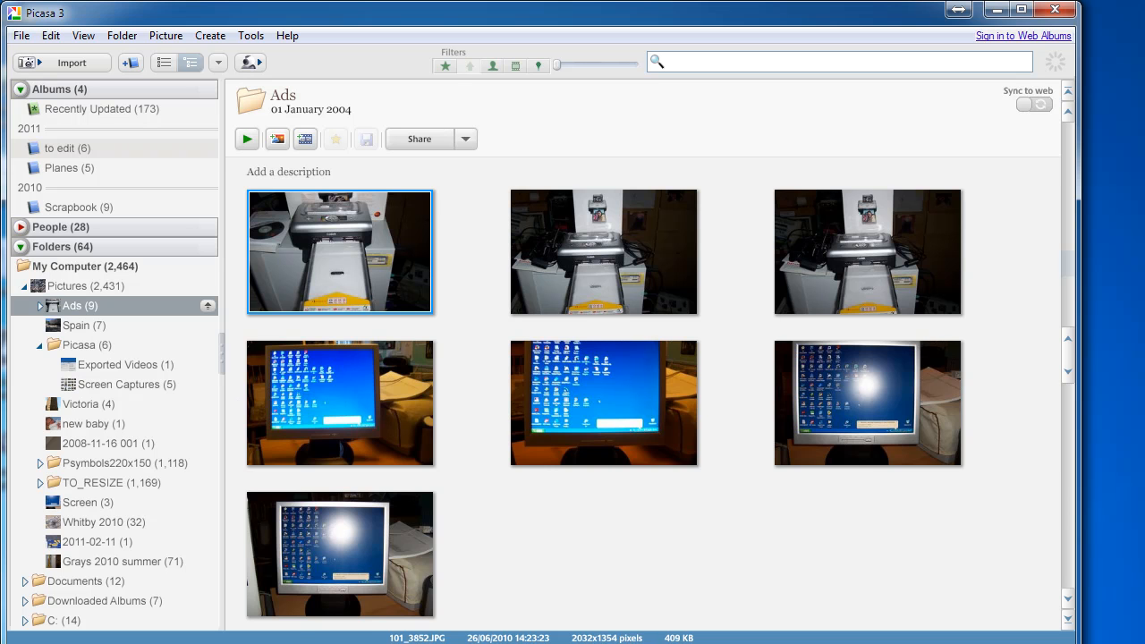
- Open the 'to edit' album, rotate the first bicycle photo upright, and select the second
{"action": "left_click", "coordinate": [67, 147]}
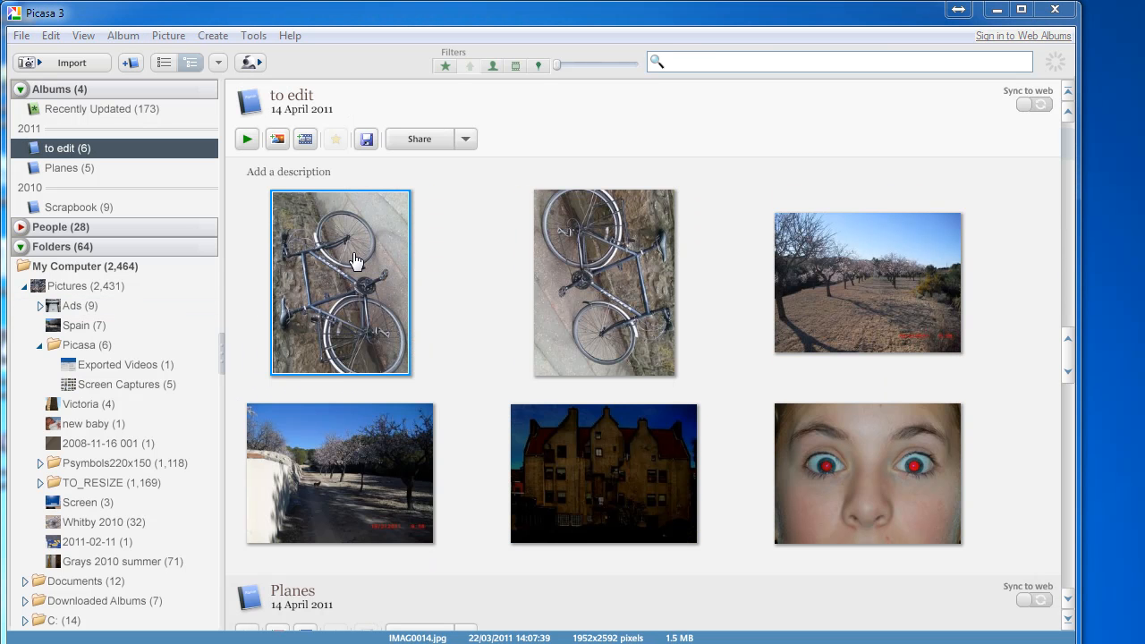
{"action": "mouse_move", "coordinate": [347, 591]}
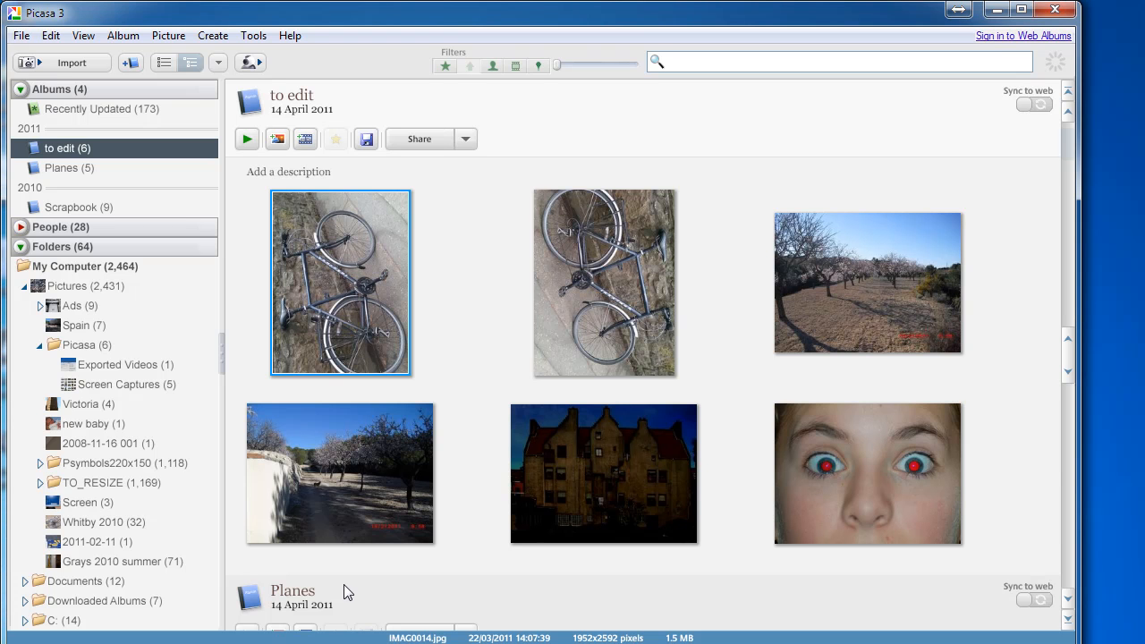
{"action": "mouse_move", "coordinate": [550, 21]}
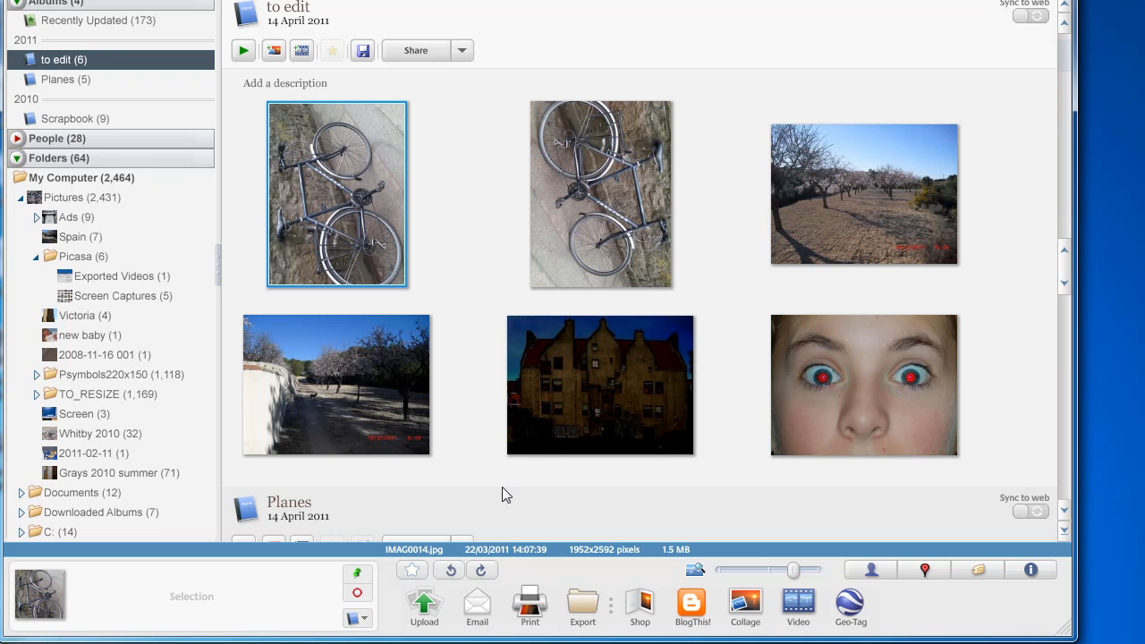
{"action": "mouse_move", "coordinate": [448, 570]}
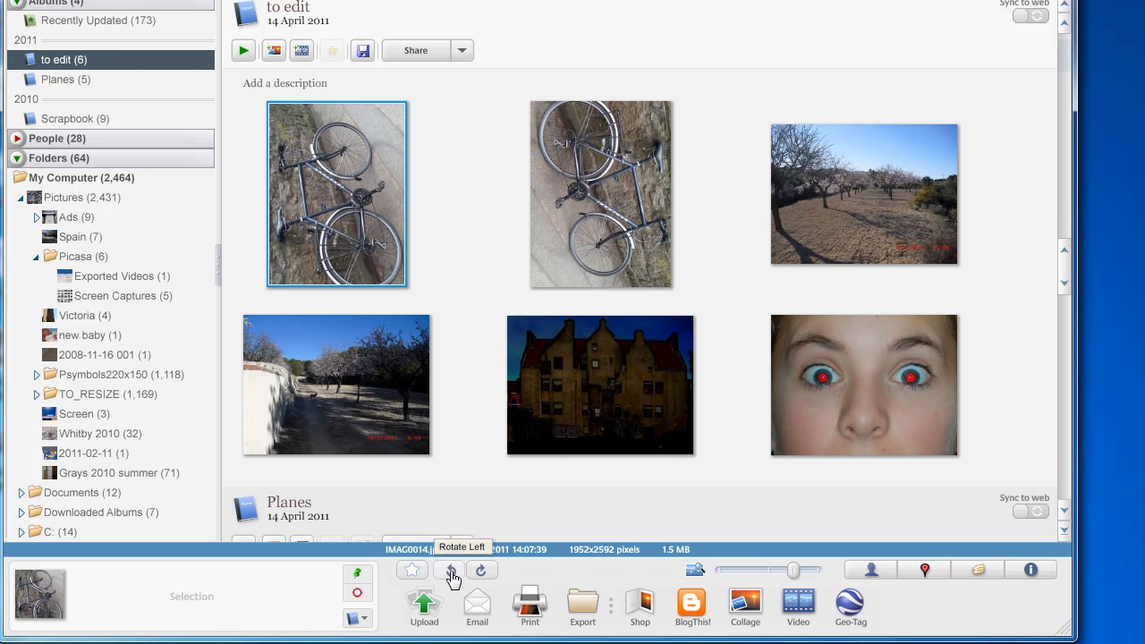
{"action": "mouse_move", "coordinate": [451, 570]}
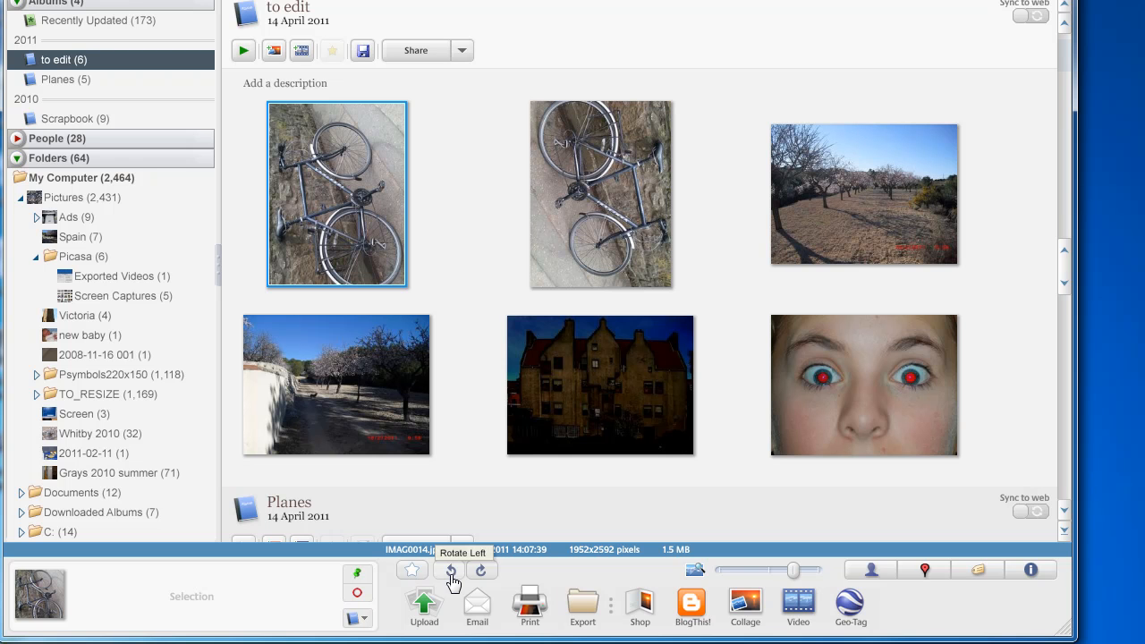
{"action": "left_click", "coordinate": [451, 570]}
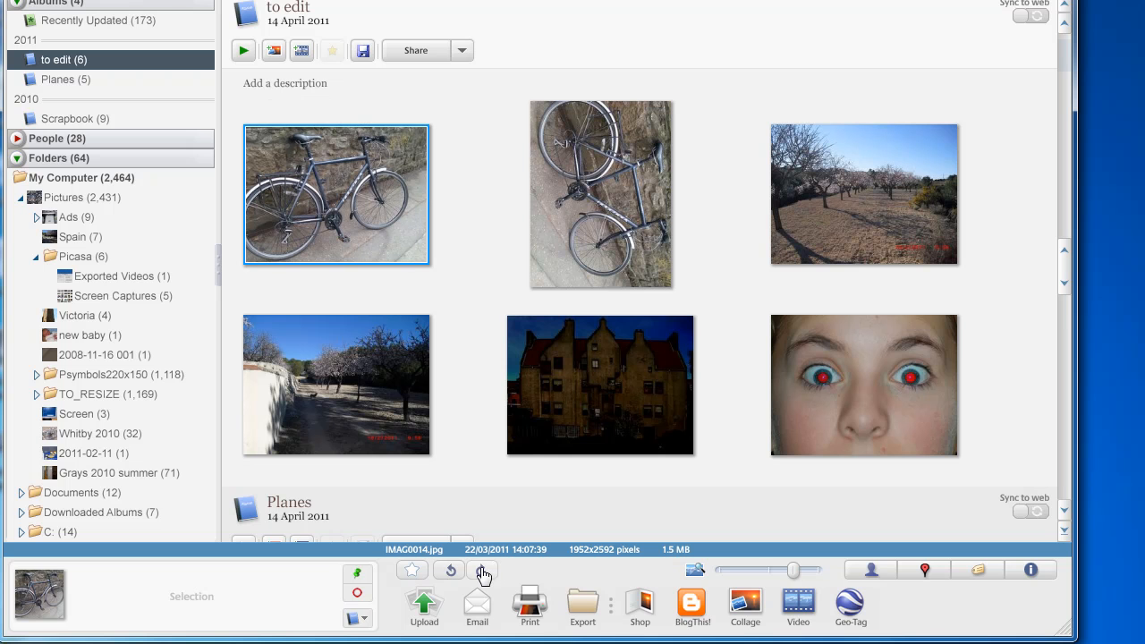
{"action": "left_click", "coordinate": [600, 194]}
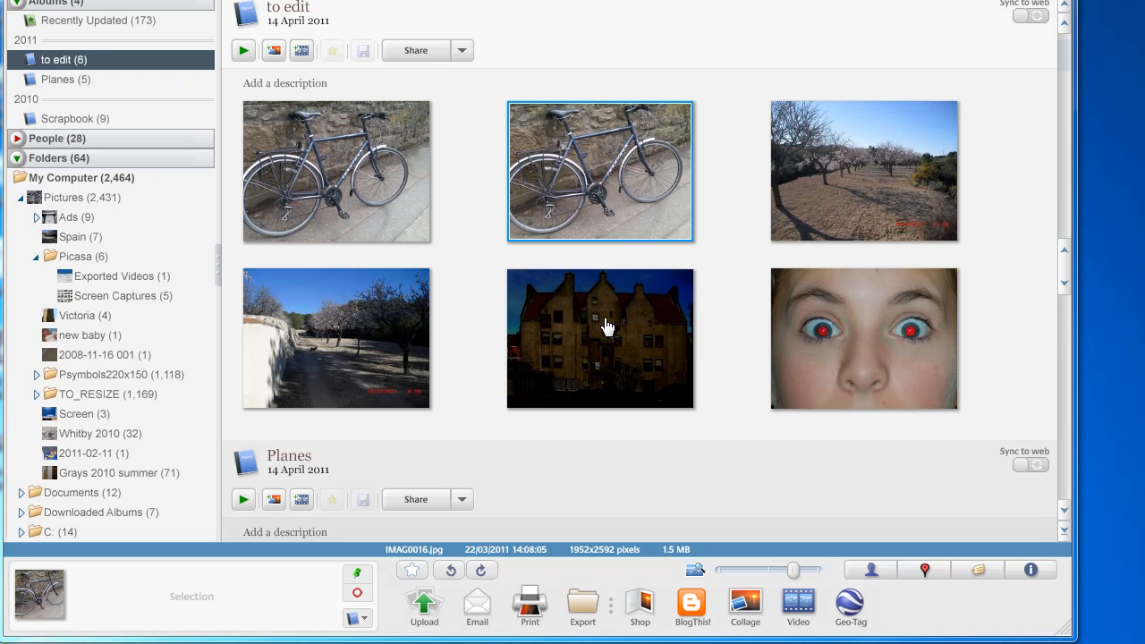
- Open underexposed.jpg, apply I'm Feeling Lucky, then undo the automatic fix
{"action": "left_click", "coordinate": [600, 338]}
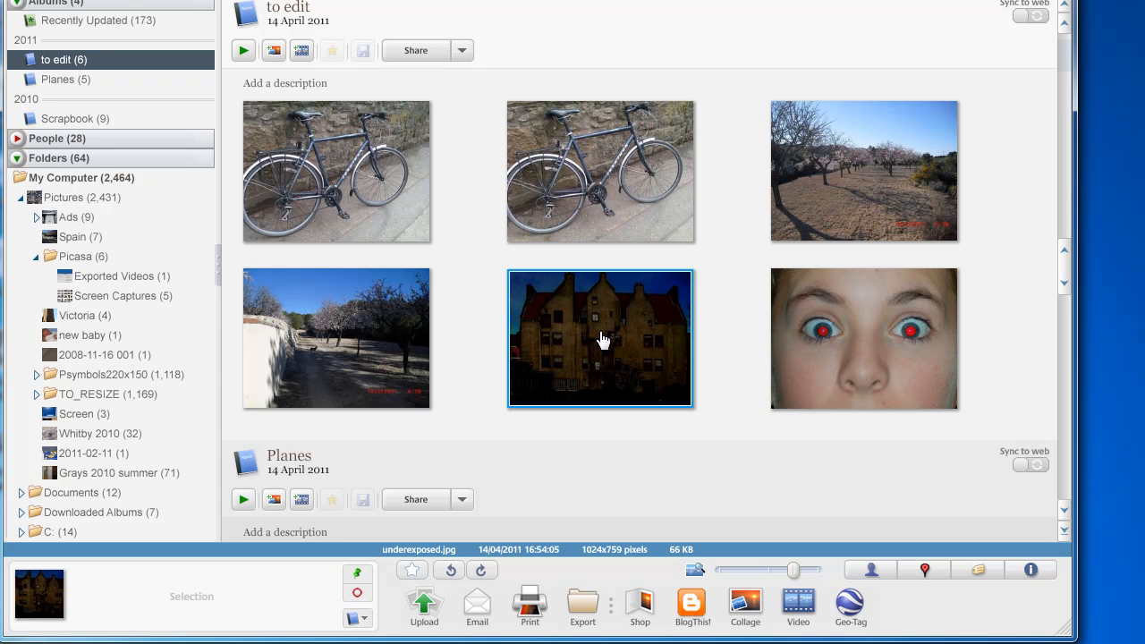
{"action": "double_click", "coordinate": [600, 338]}
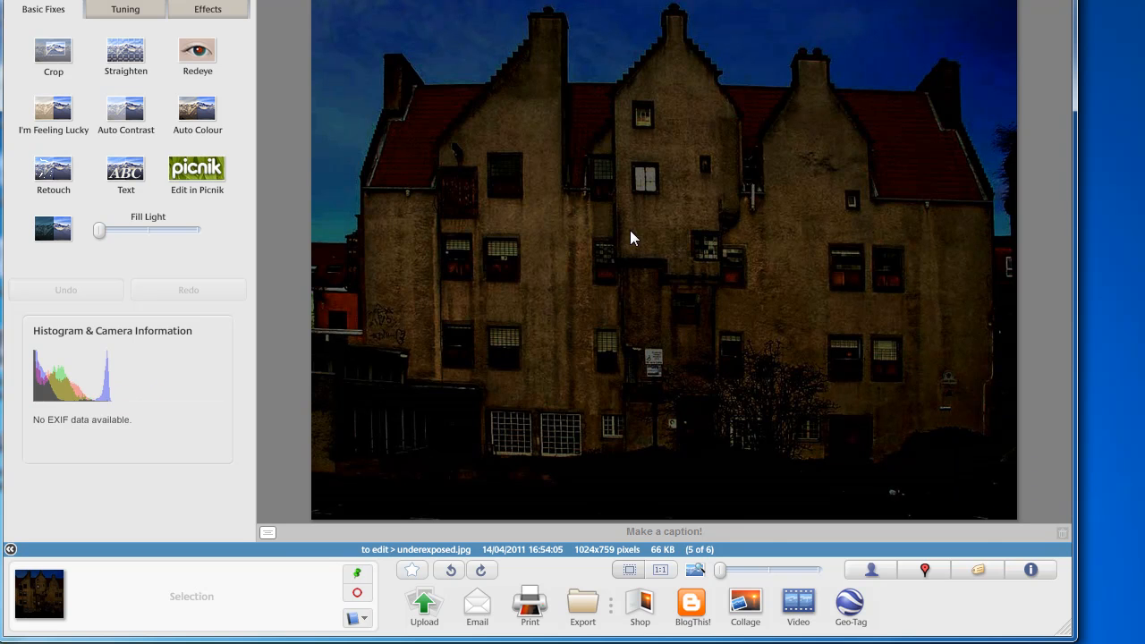
{"action": "mouse_move", "coordinate": [357, 272]}
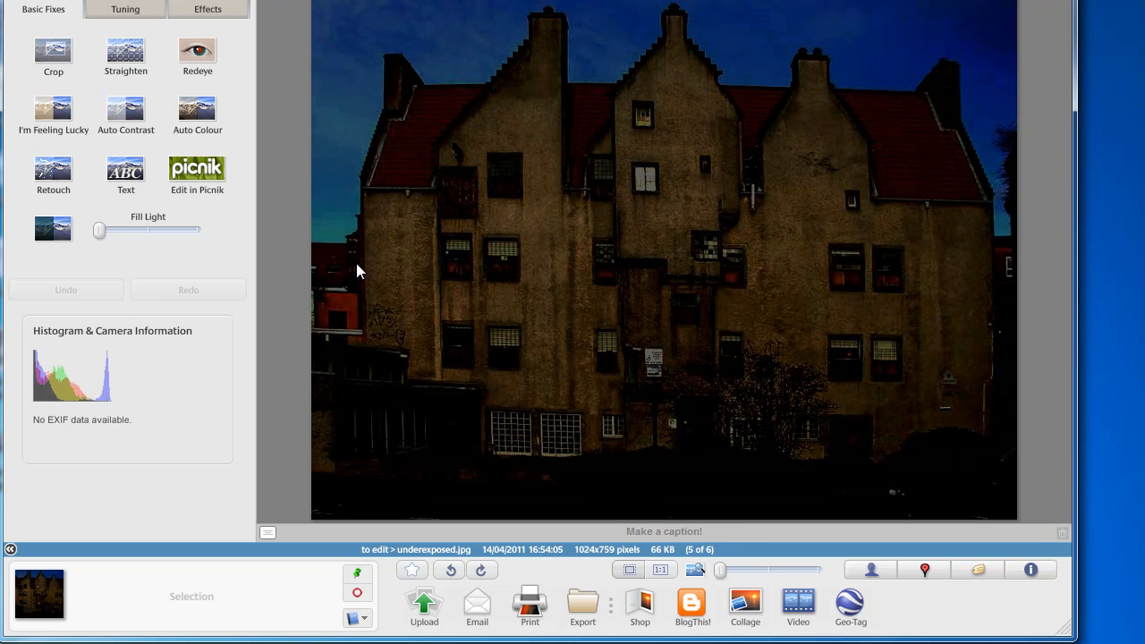
{"action": "mouse_move", "coordinate": [702, 262]}
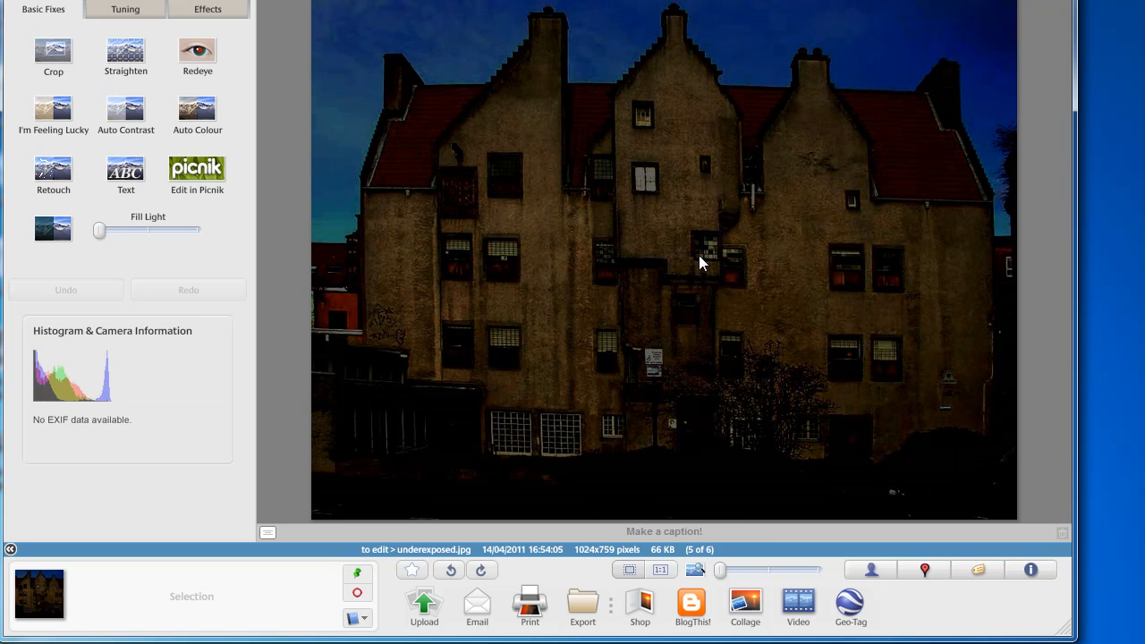
{"action": "mouse_move", "coordinate": [392, 268]}
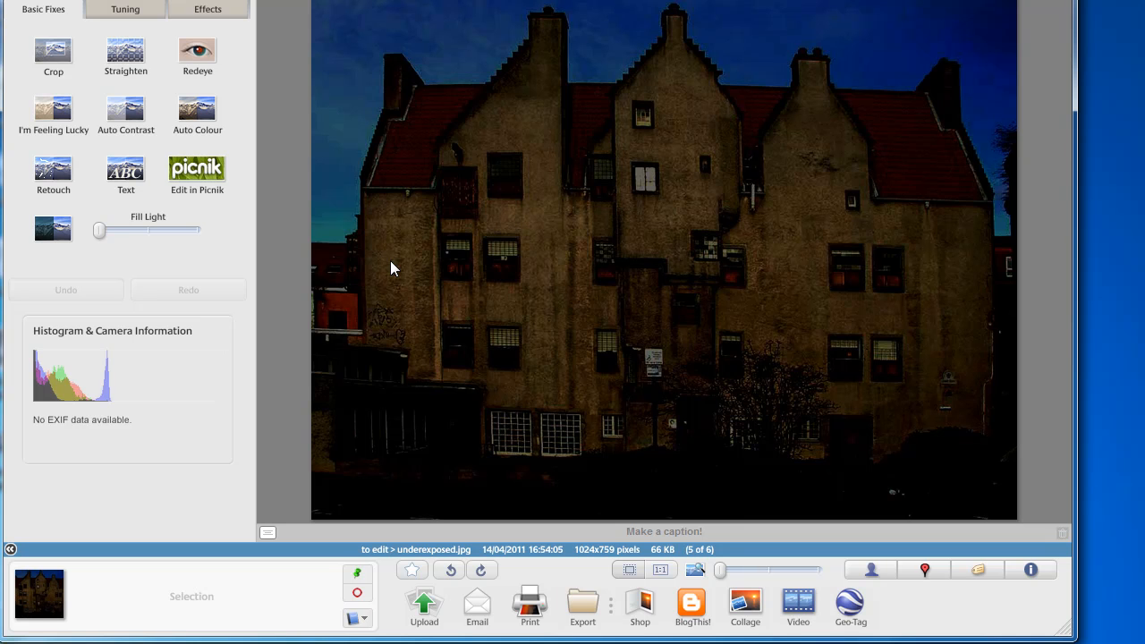
{"action": "mouse_move", "coordinate": [40, 151]}
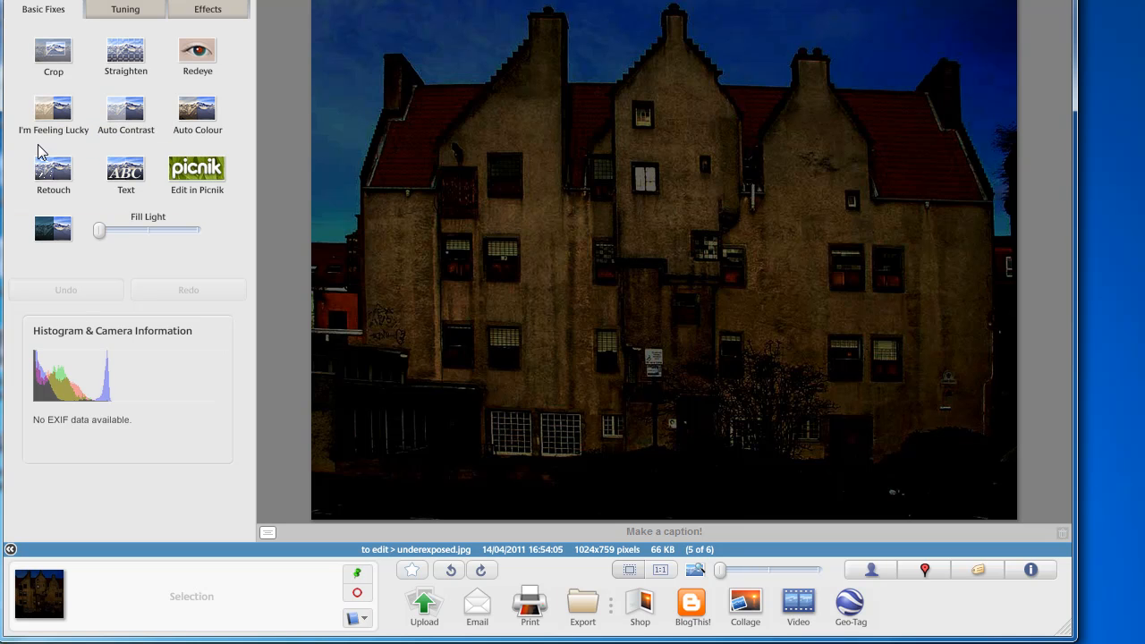
{"action": "mouse_move", "coordinate": [53, 107]}
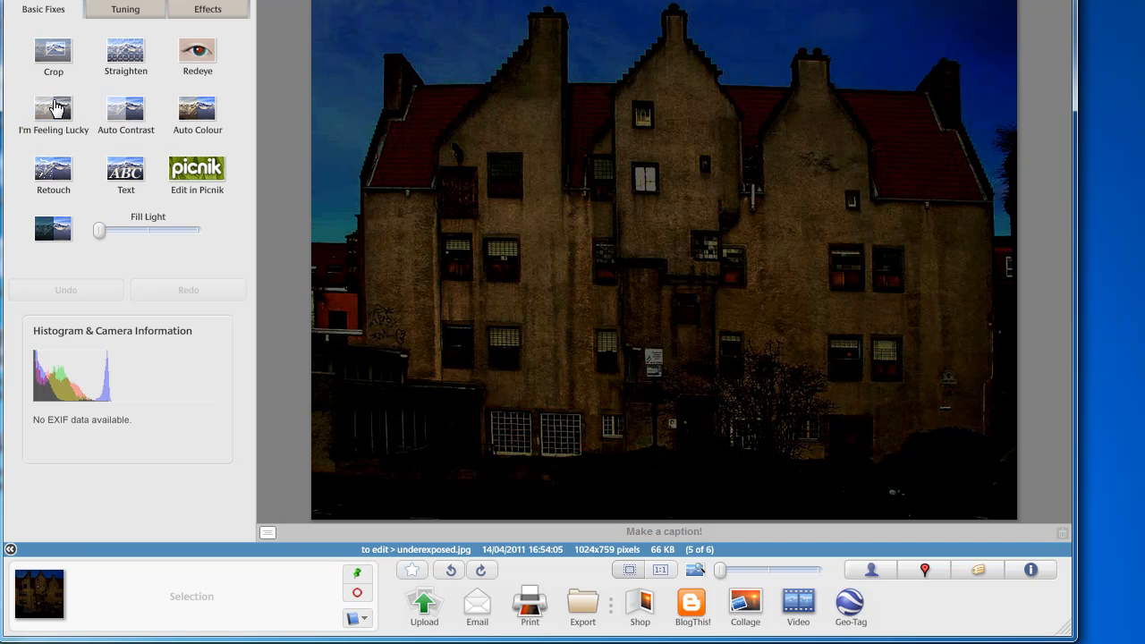
{"action": "left_click", "coordinate": [52, 109]}
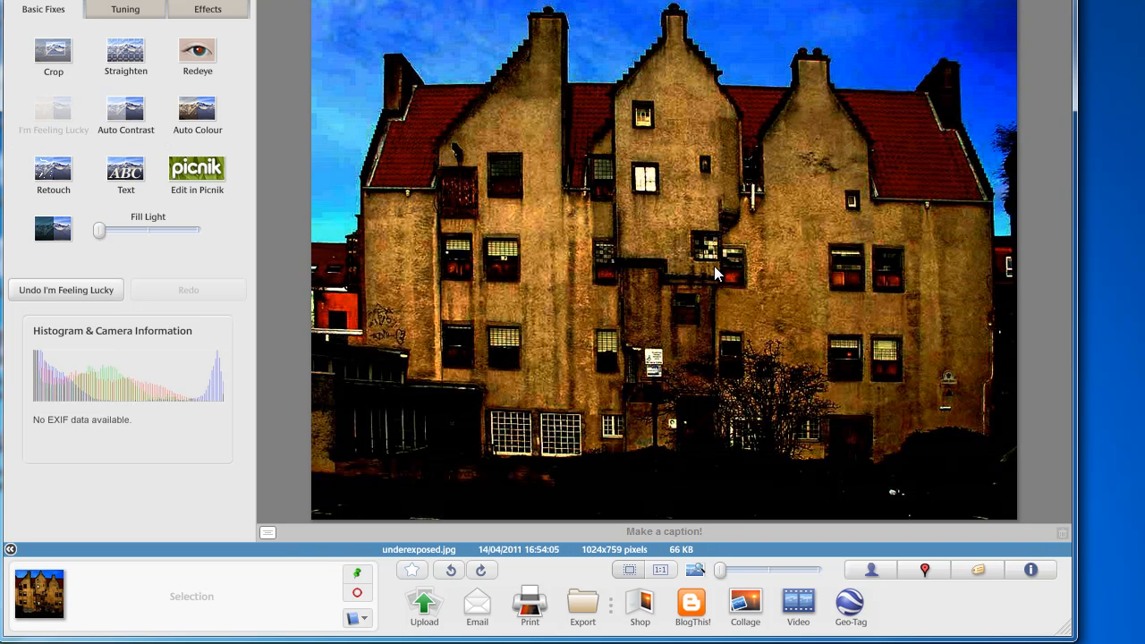
{"action": "mouse_move", "coordinate": [139, 299]}
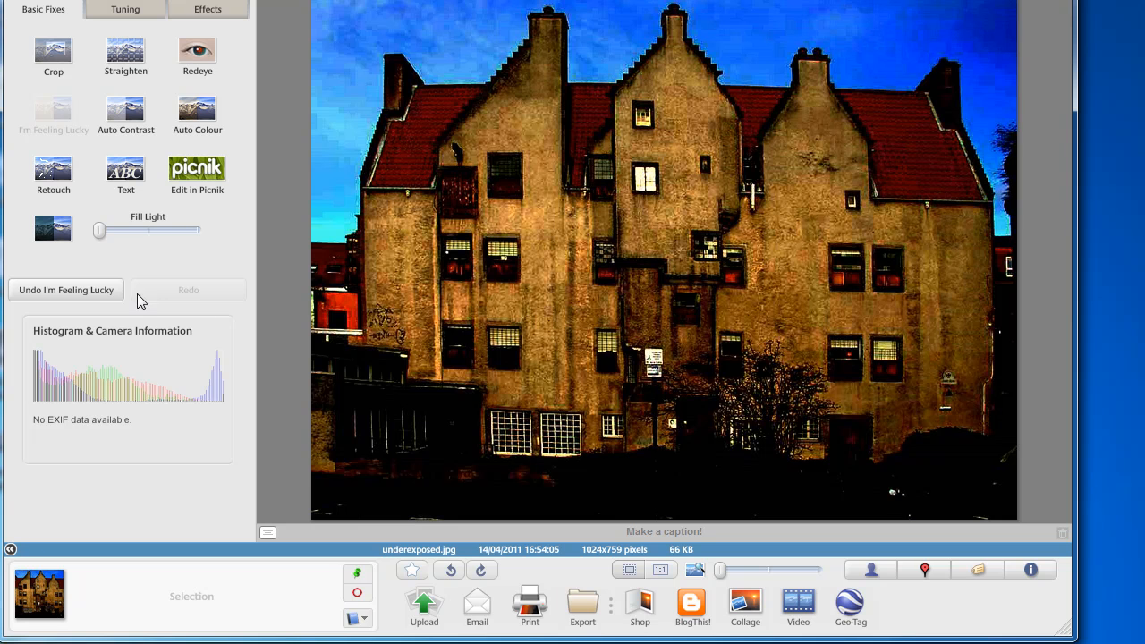
{"action": "mouse_move", "coordinate": [89, 293]}
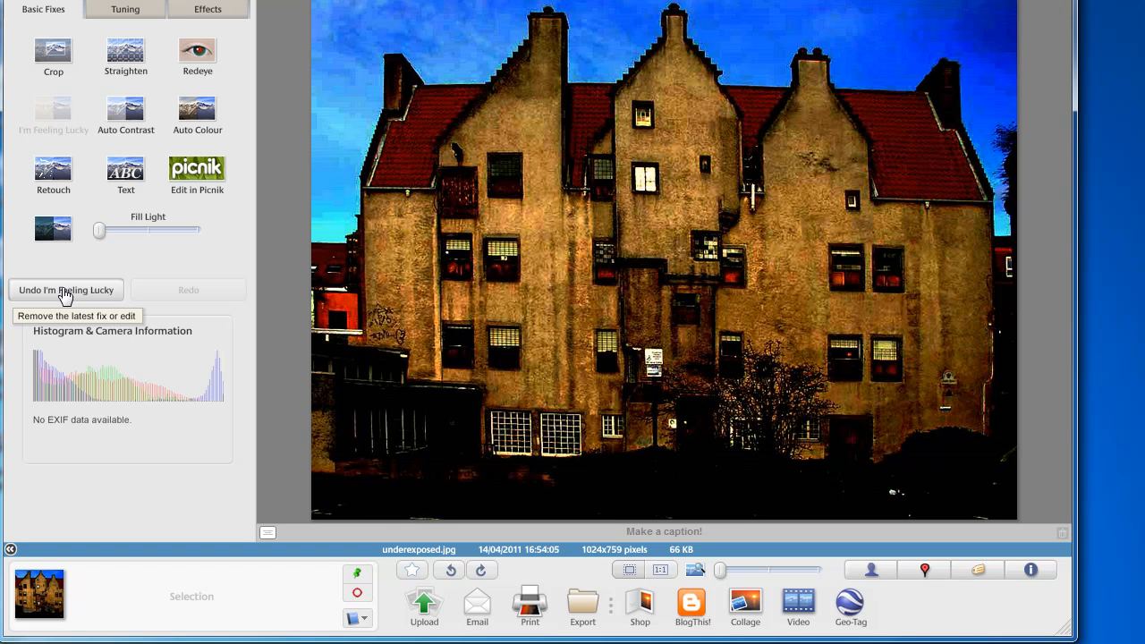
{"action": "left_click", "coordinate": [65, 289]}
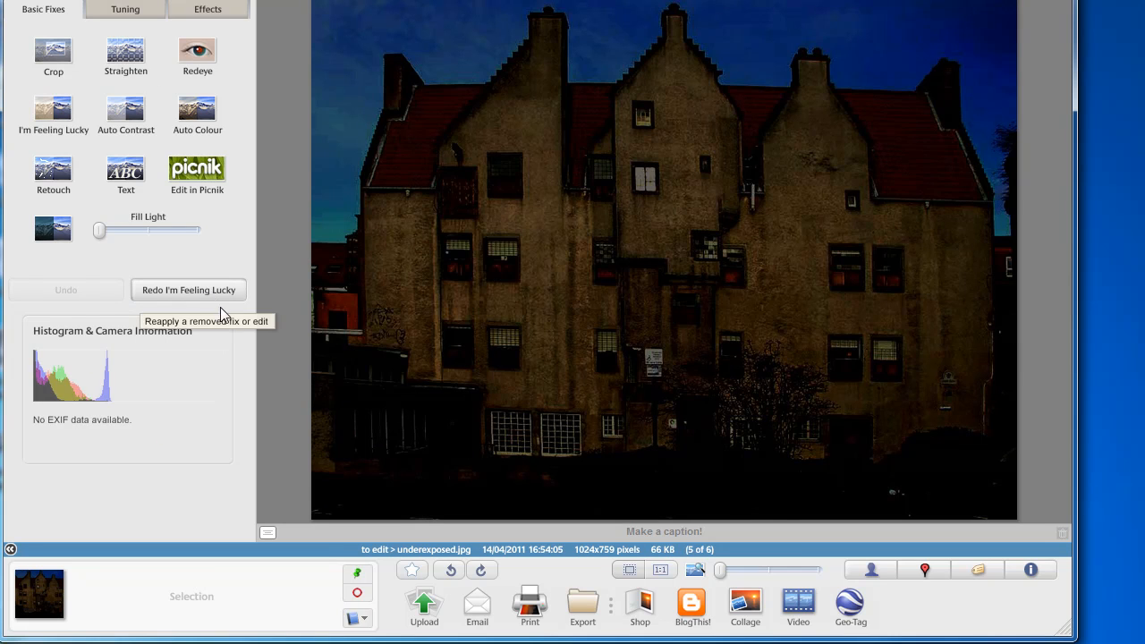
- Go back to the library and open the almond blossom photo with the white wall
{"action": "left_click", "coordinate": [9, 549]}
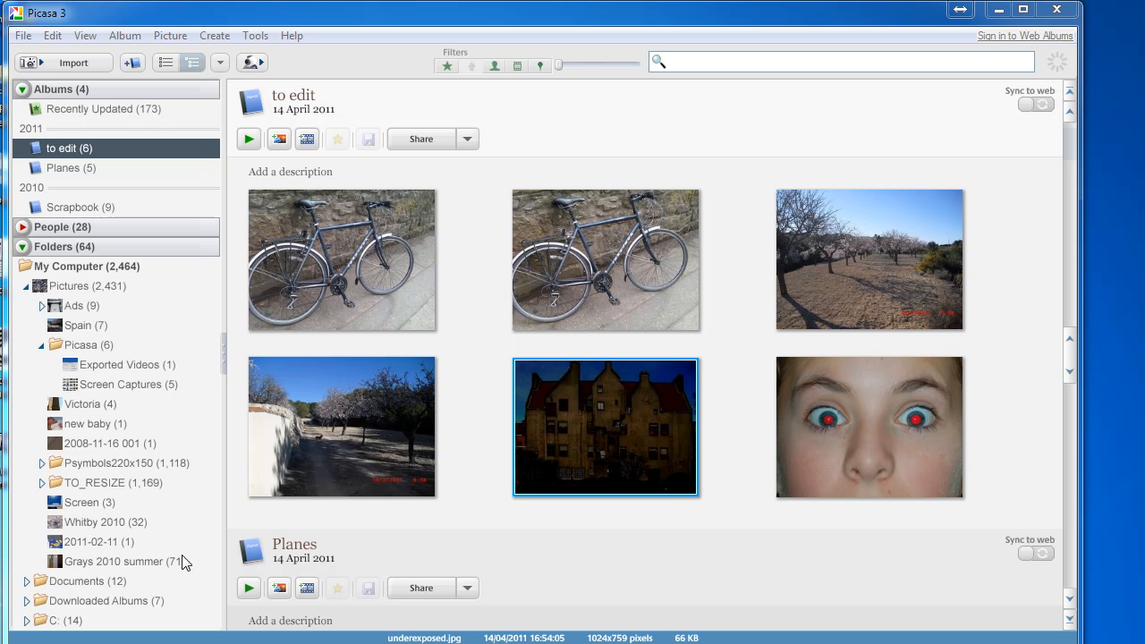
{"action": "mouse_move", "coordinate": [364, 433]}
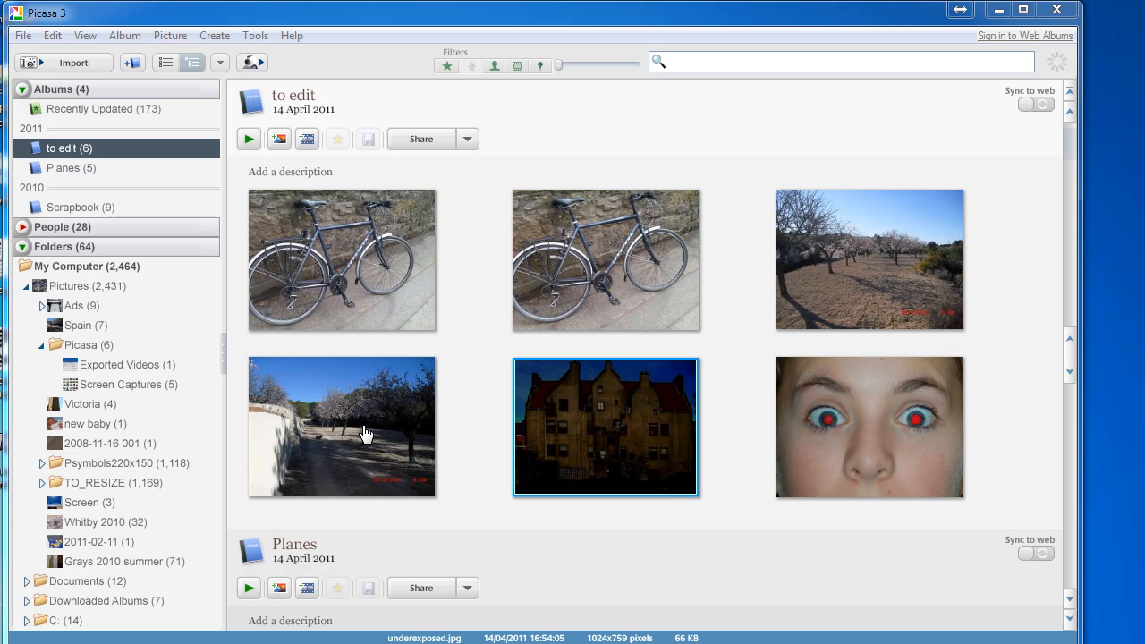
{"action": "double_click", "coordinate": [342, 427]}
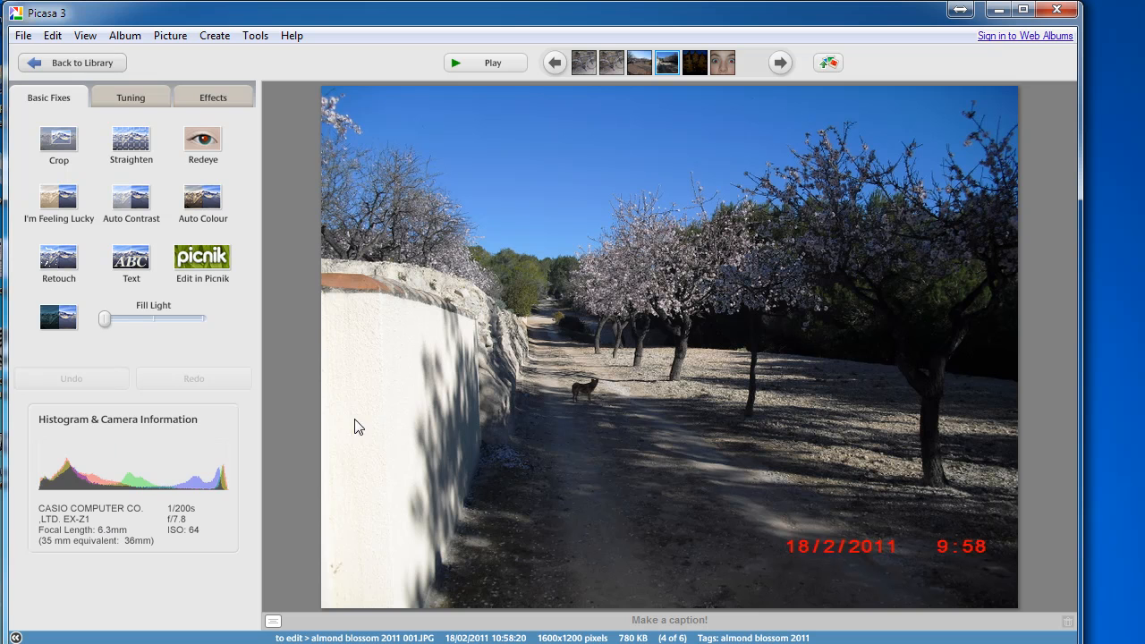
{"action": "mouse_move", "coordinate": [262, 157]}
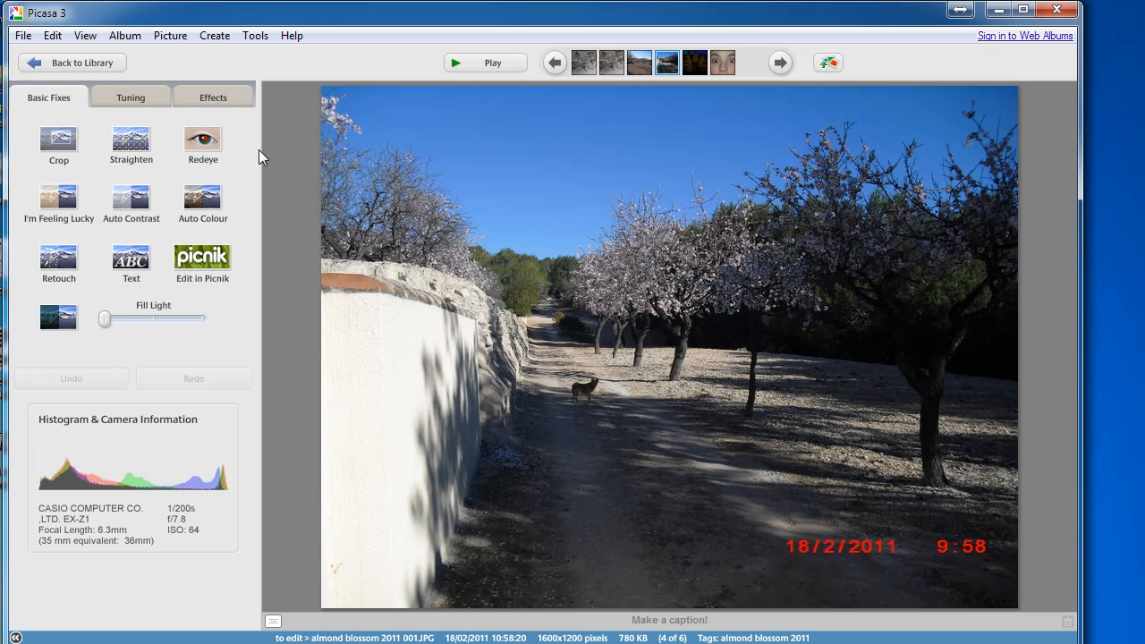
{"action": "mouse_move", "coordinate": [284, 162]}
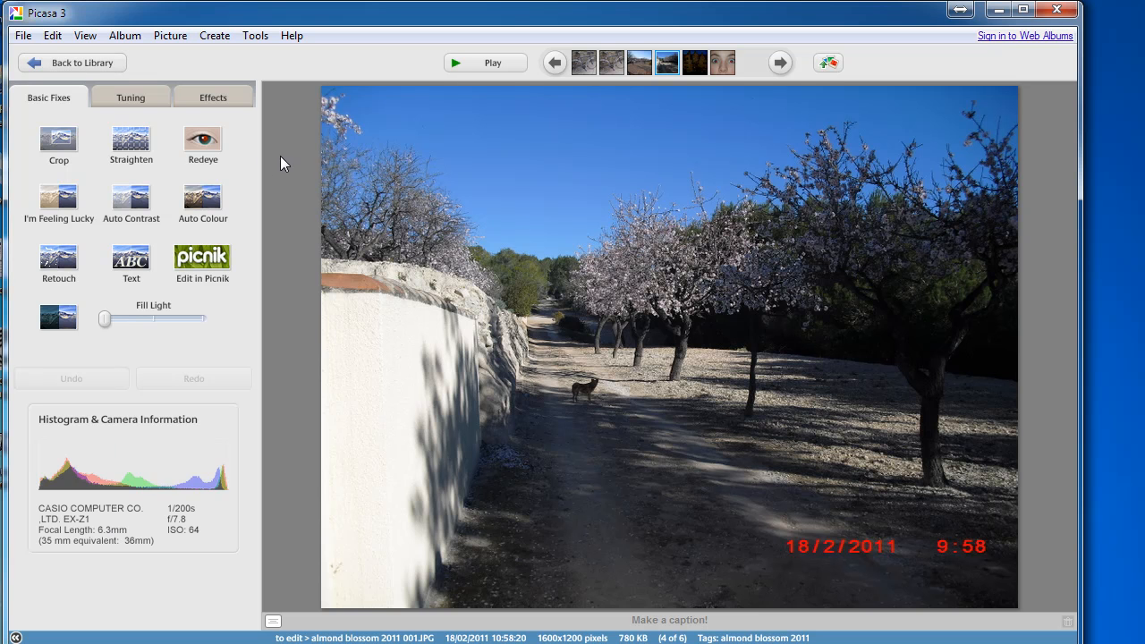
{"action": "mouse_move", "coordinate": [76, 141]}
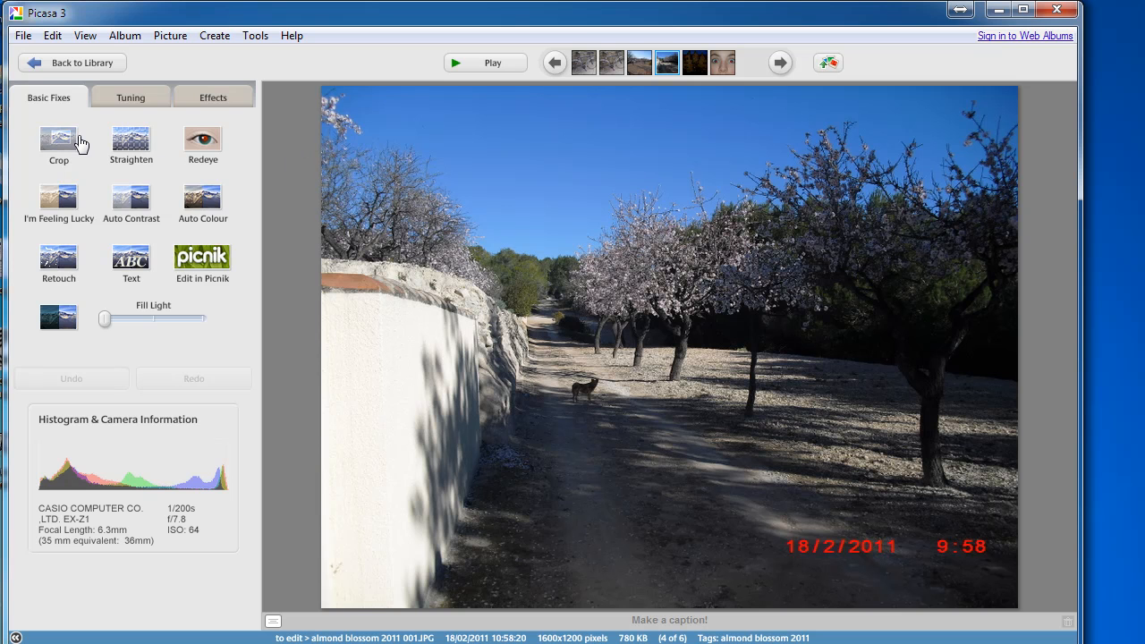
- Manually crop the almond blossom photo to 1541 x 915, excluding the bottom date stamp
{"action": "left_click", "coordinate": [58, 139]}
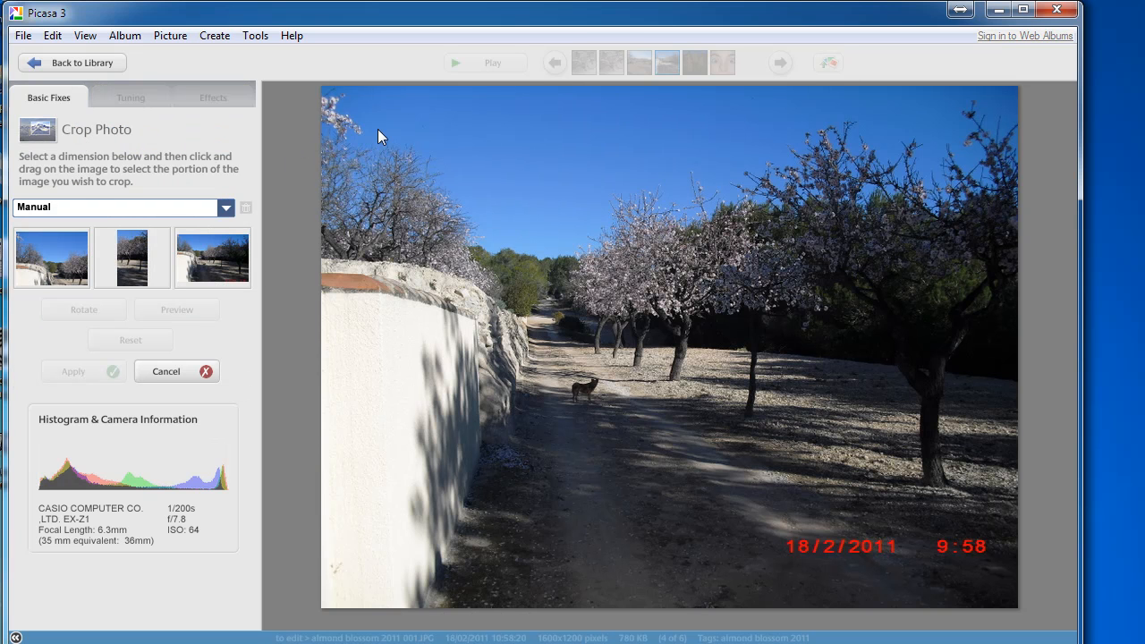
{"action": "mouse_move", "coordinate": [329, 114]}
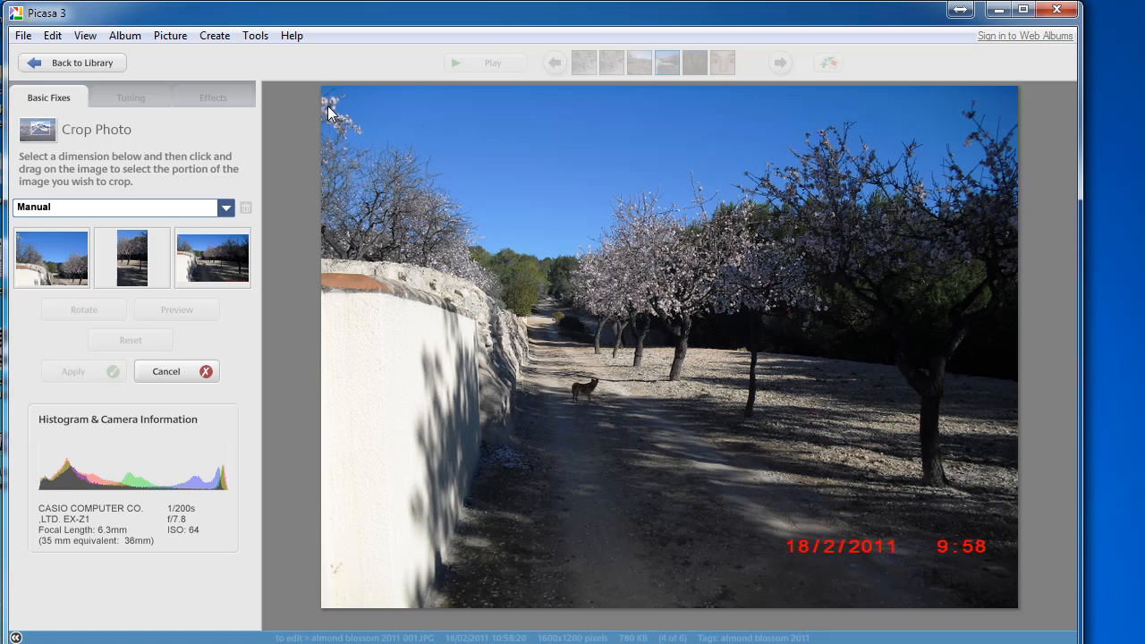
{"action": "left_click_drag", "start_coordinate": [324, 91], "coordinate": [371, 147]}
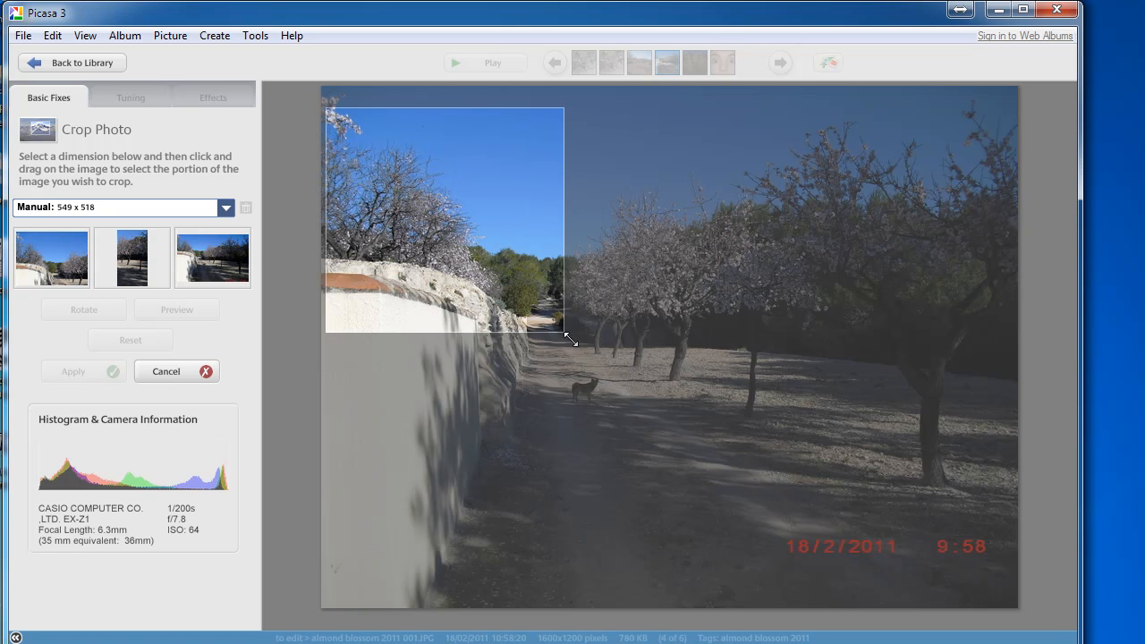
{"action": "left_click_drag", "start_coordinate": [569, 343], "coordinate": [839, 478]}
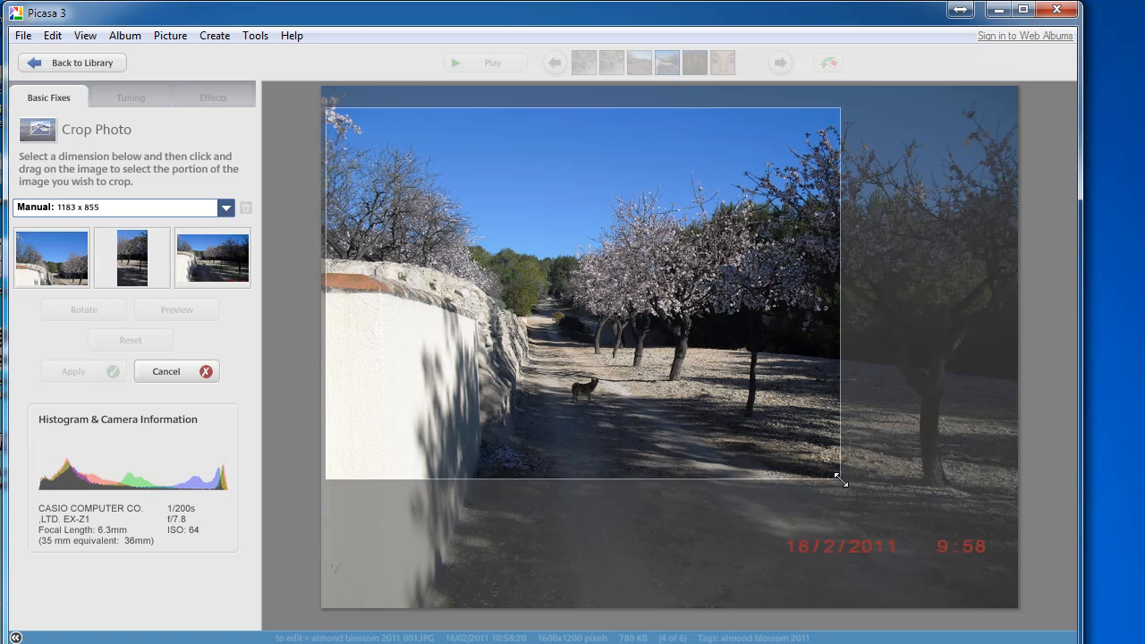
{"action": "left_click_drag", "start_coordinate": [839, 480], "coordinate": [992, 523]}
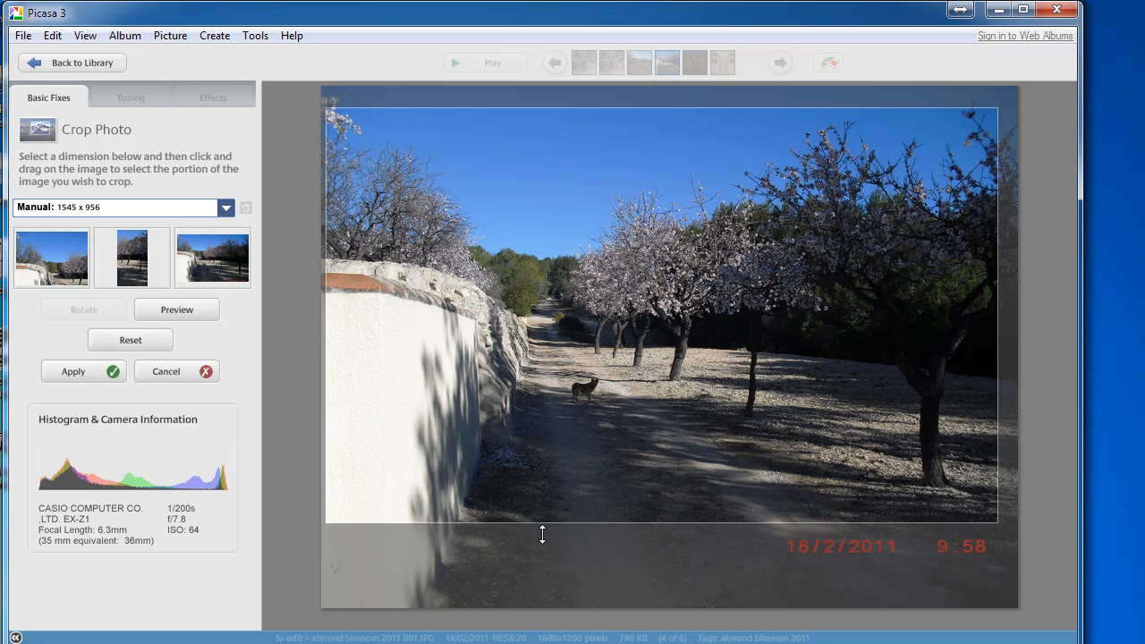
{"action": "mouse_move", "coordinate": [657, 366]}
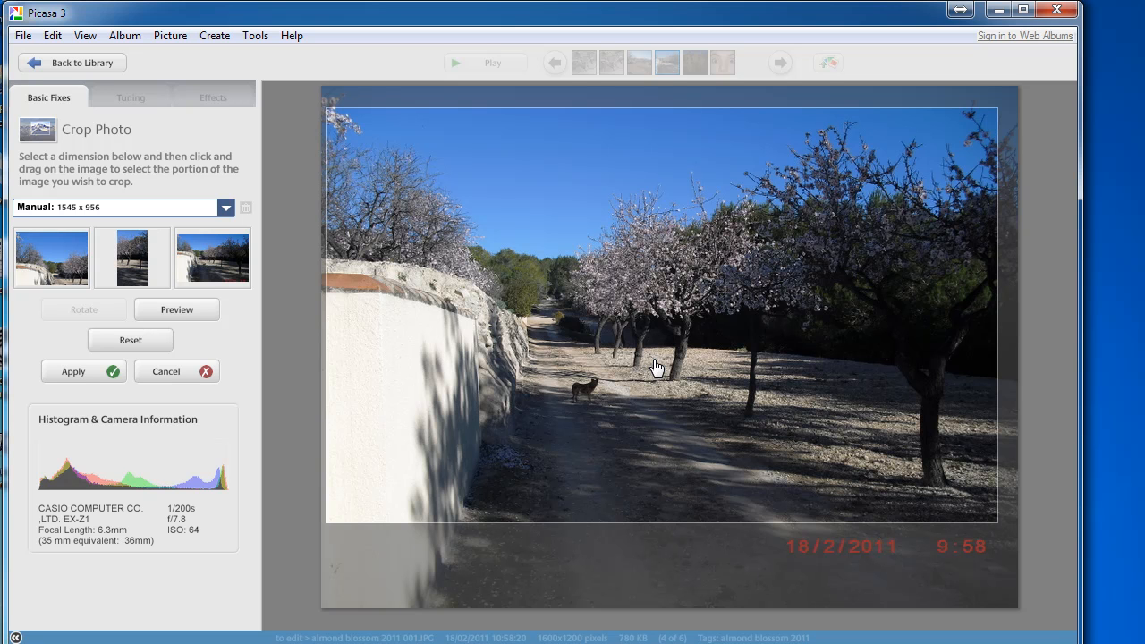
{"action": "mouse_move", "coordinate": [590, 204]}
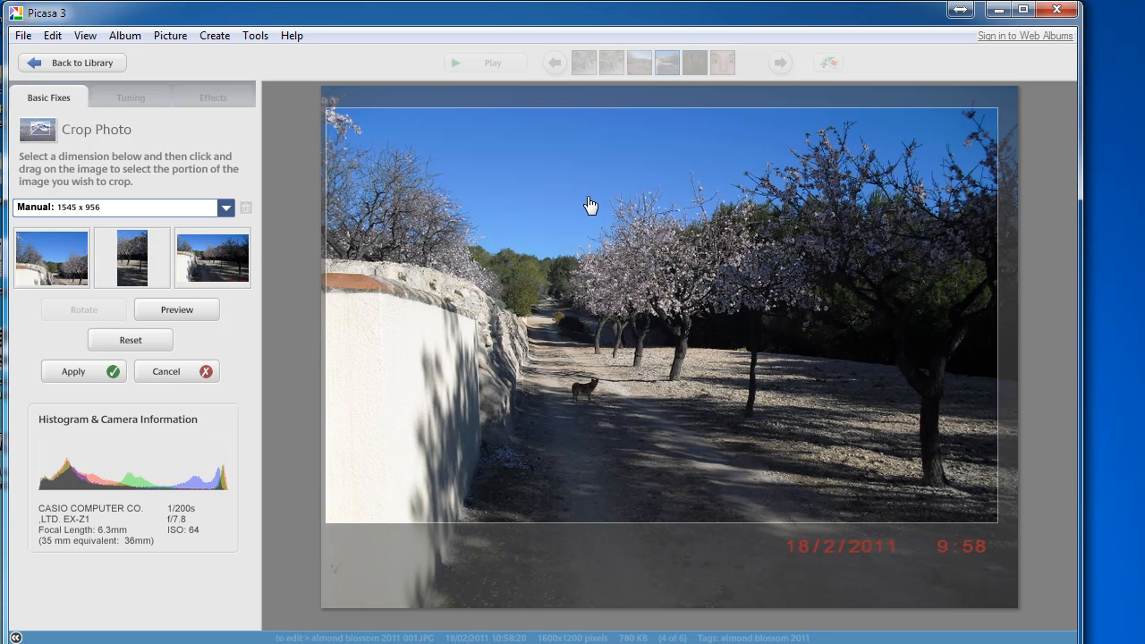
{"action": "mouse_move", "coordinate": [997, 528]}
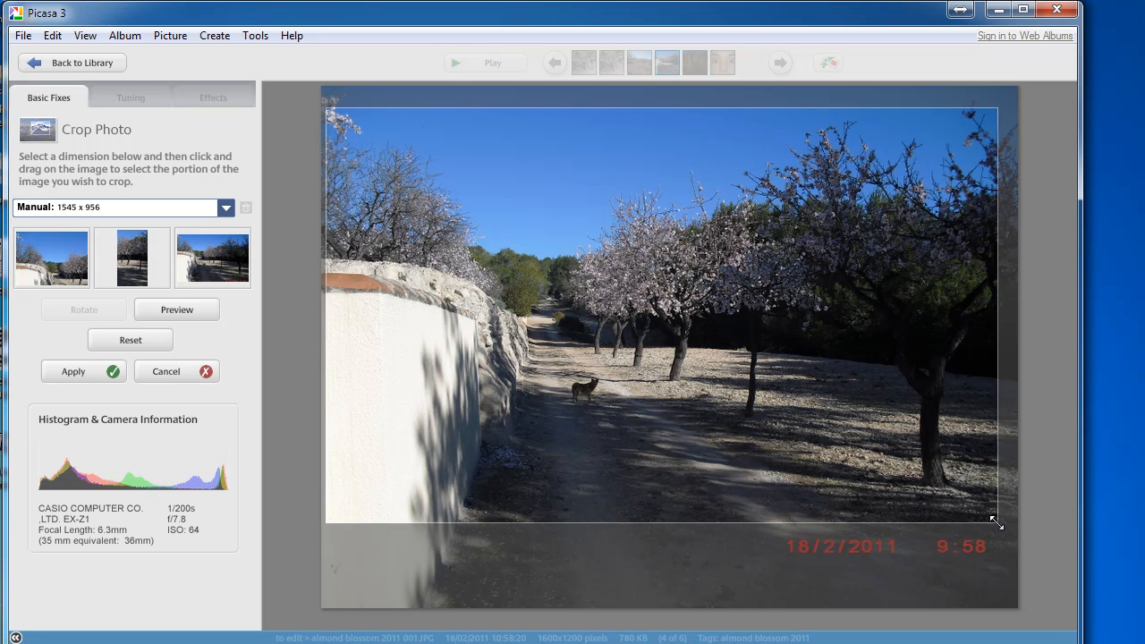
{"action": "left_click_drag", "start_coordinate": [998, 526], "coordinate": [937, 483]}
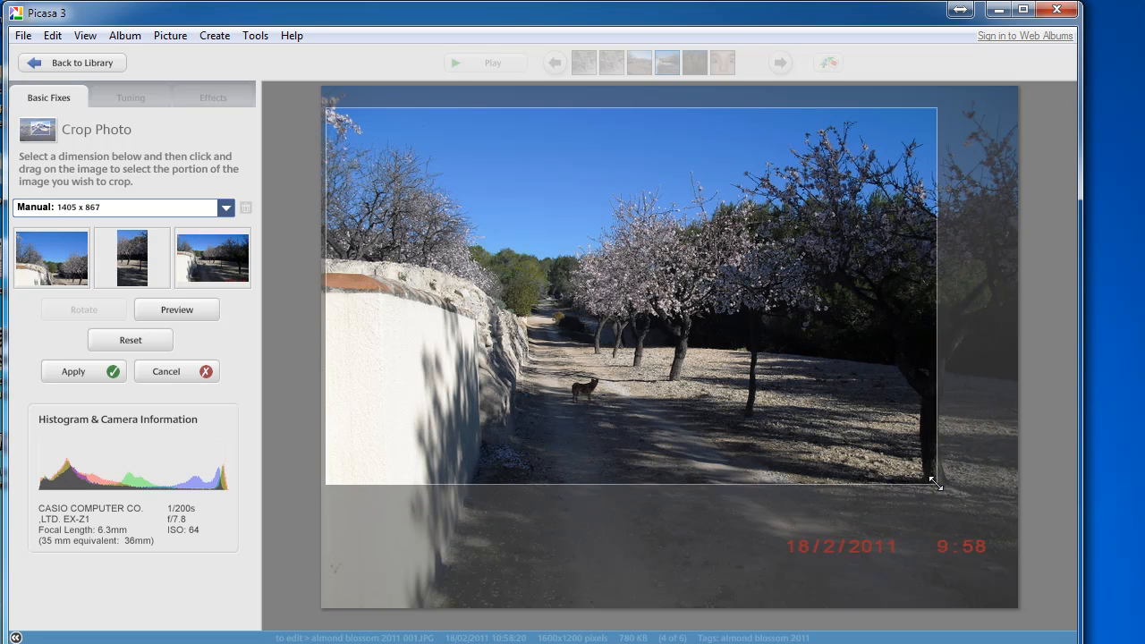
{"action": "left_click_drag", "start_coordinate": [936, 485], "coordinate": [986, 521]}
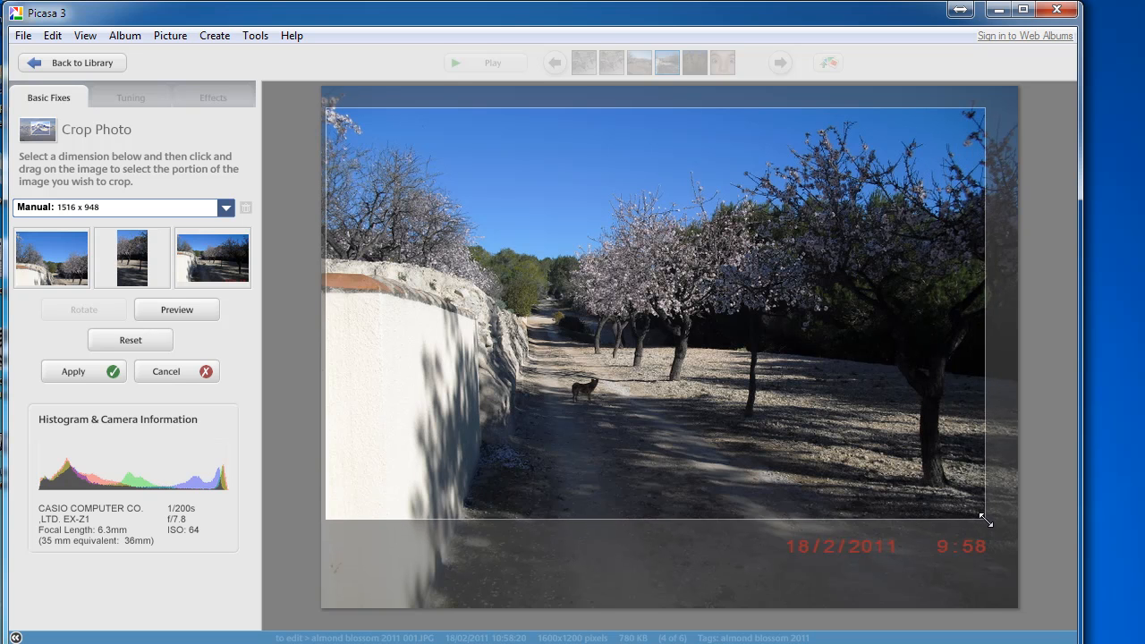
{"action": "left_click_drag", "start_coordinate": [984, 518], "coordinate": [998, 506]}
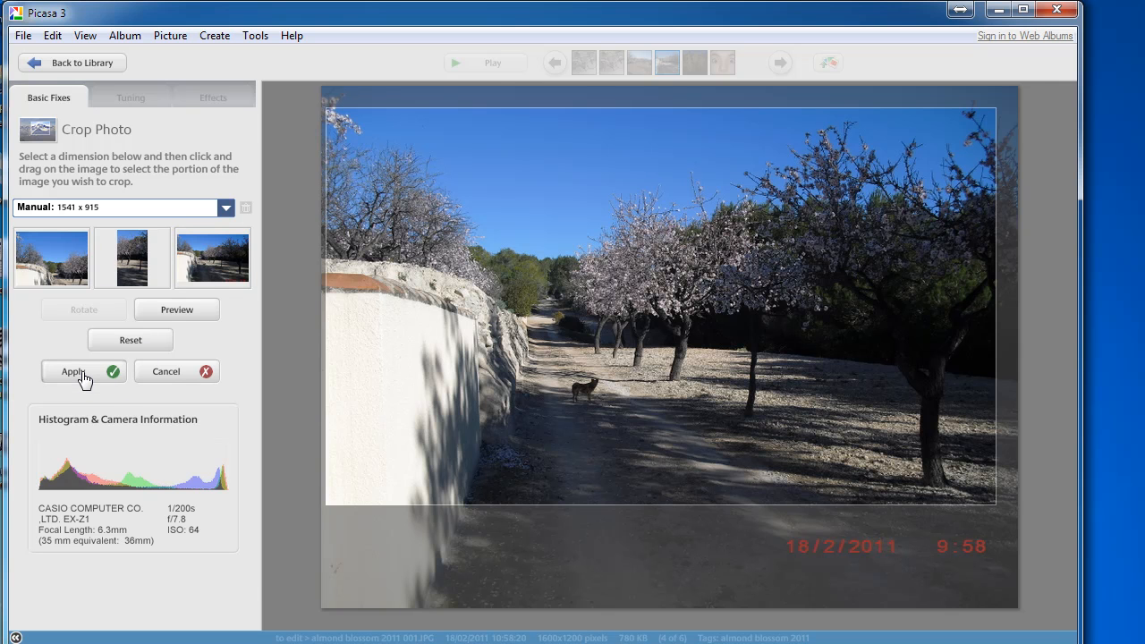
{"action": "left_click", "coordinate": [74, 371]}
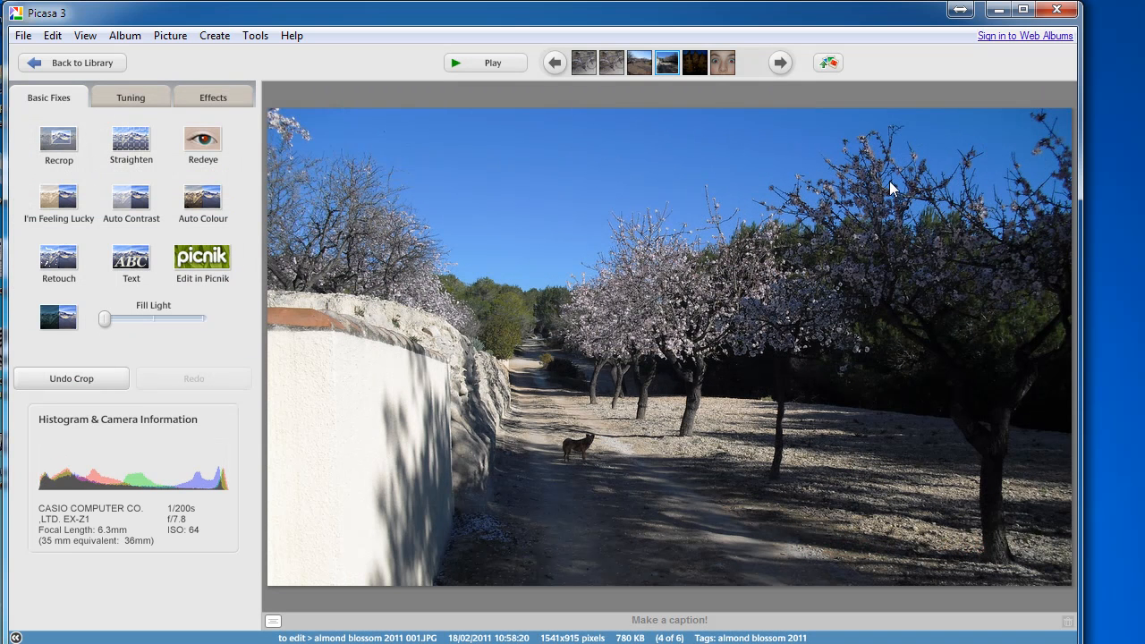
{"action": "mouse_move", "coordinate": [340, 147]}
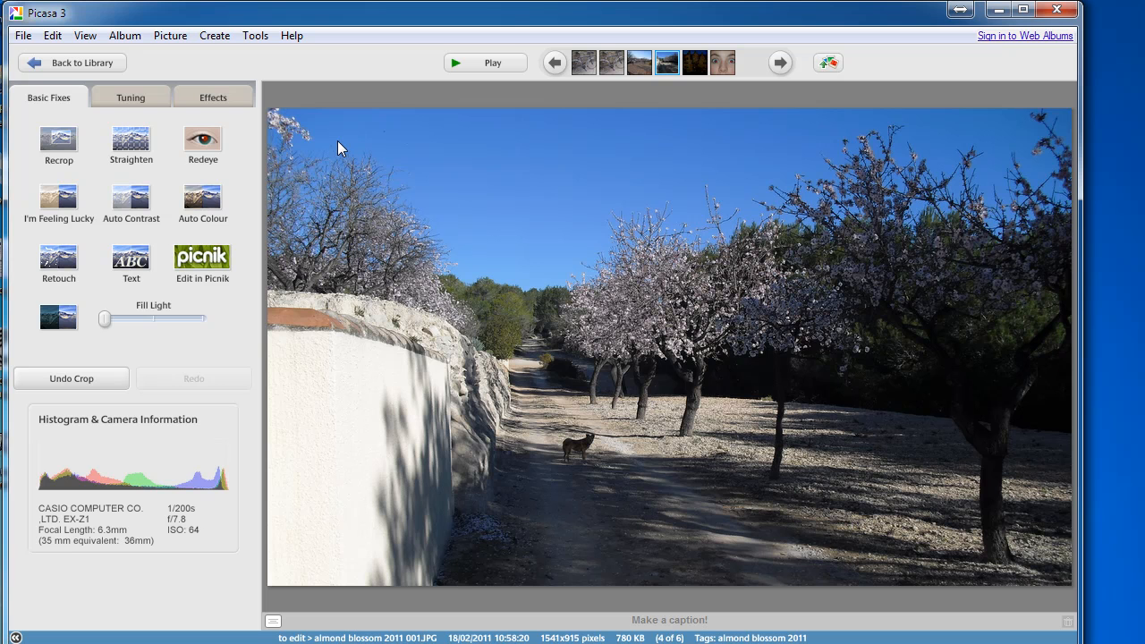
{"action": "mouse_move", "coordinate": [339, 213]}
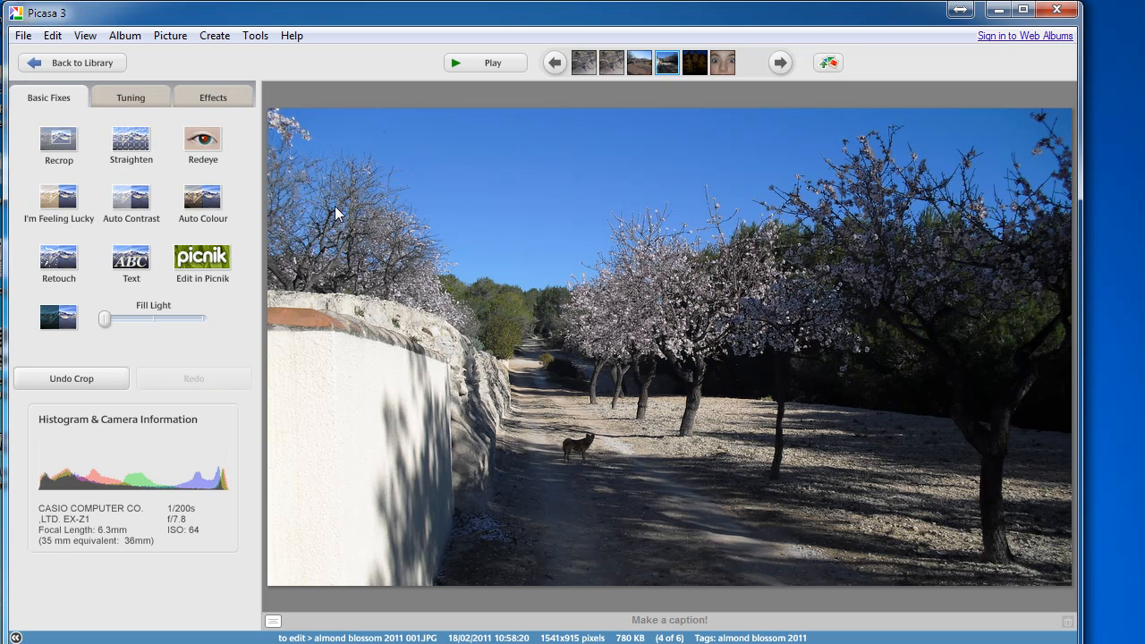
{"action": "mouse_move", "coordinate": [71, 62]}
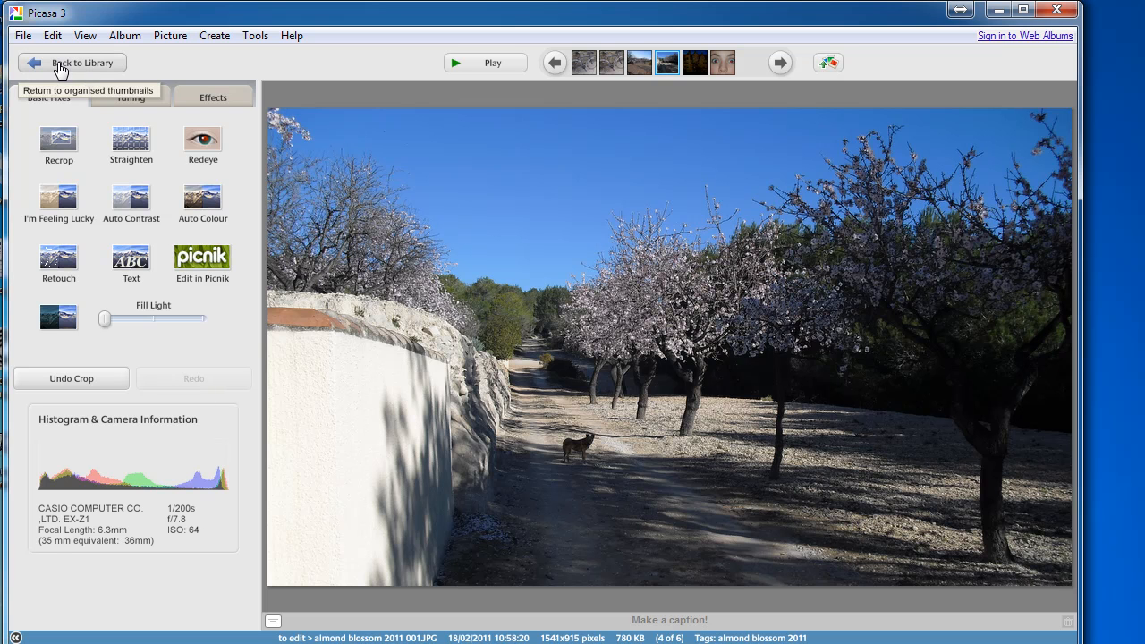
- Return to the 'to edit' album, where the cropped blossom thumbnail appears
{"action": "left_click", "coordinate": [72, 63]}
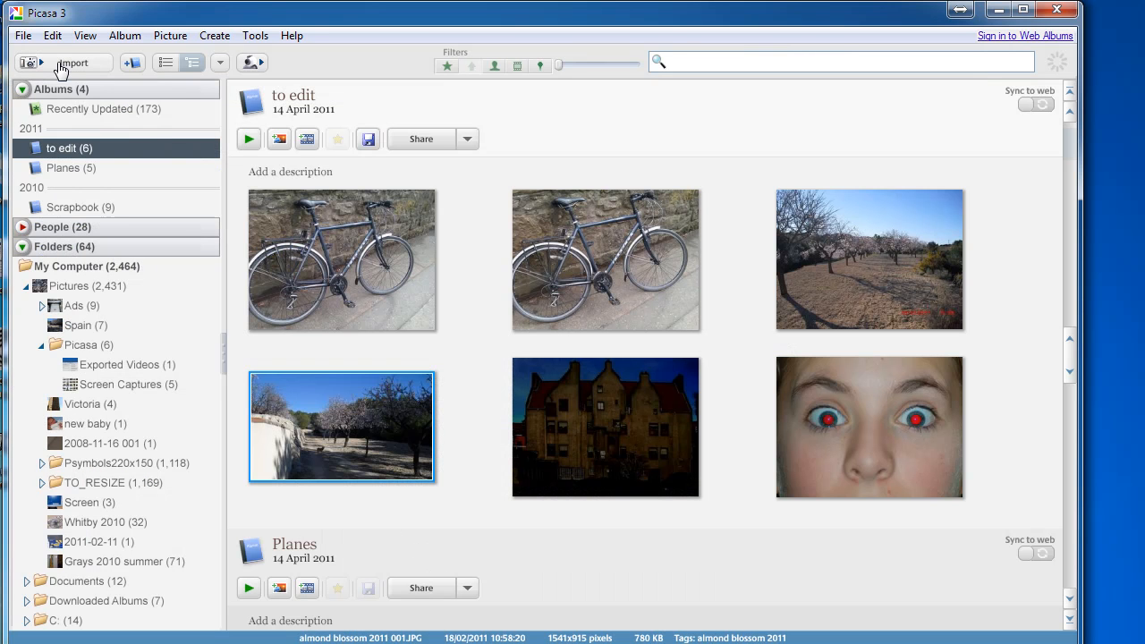
{"action": "mouse_move", "coordinate": [349, 431]}
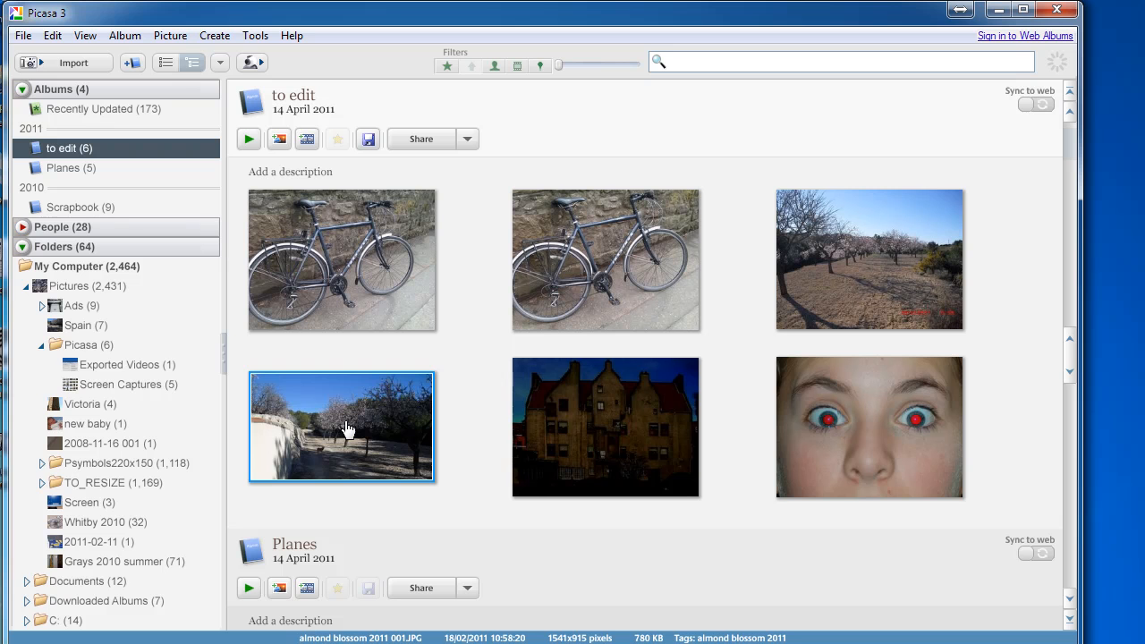
{"action": "mouse_move", "coordinate": [338, 427]}
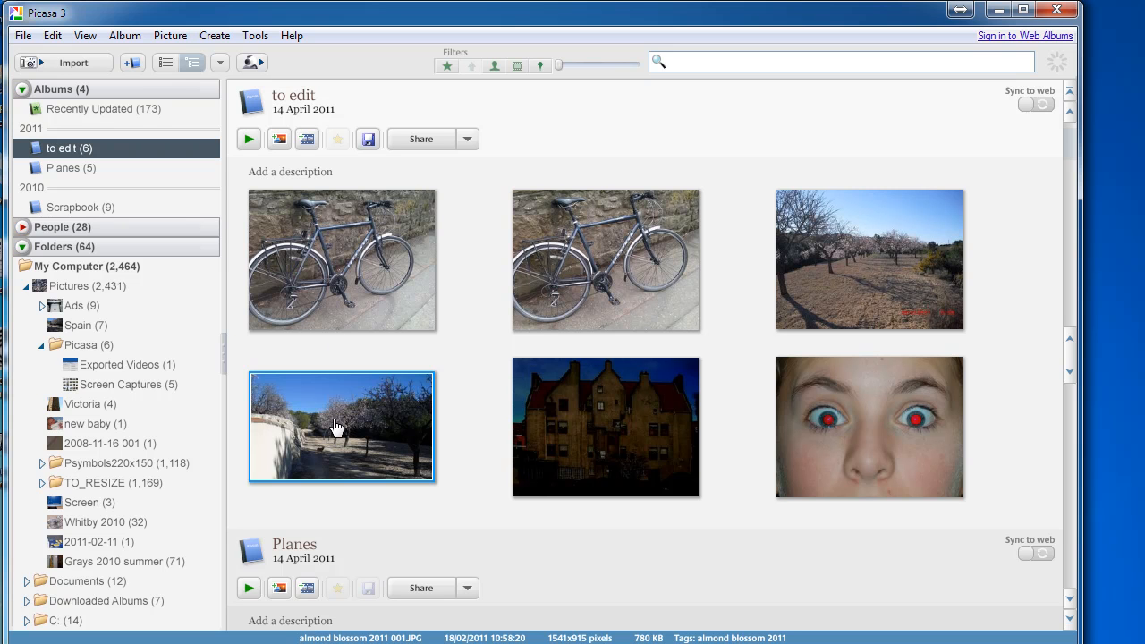
{"action": "mouse_move", "coordinate": [368, 138]}
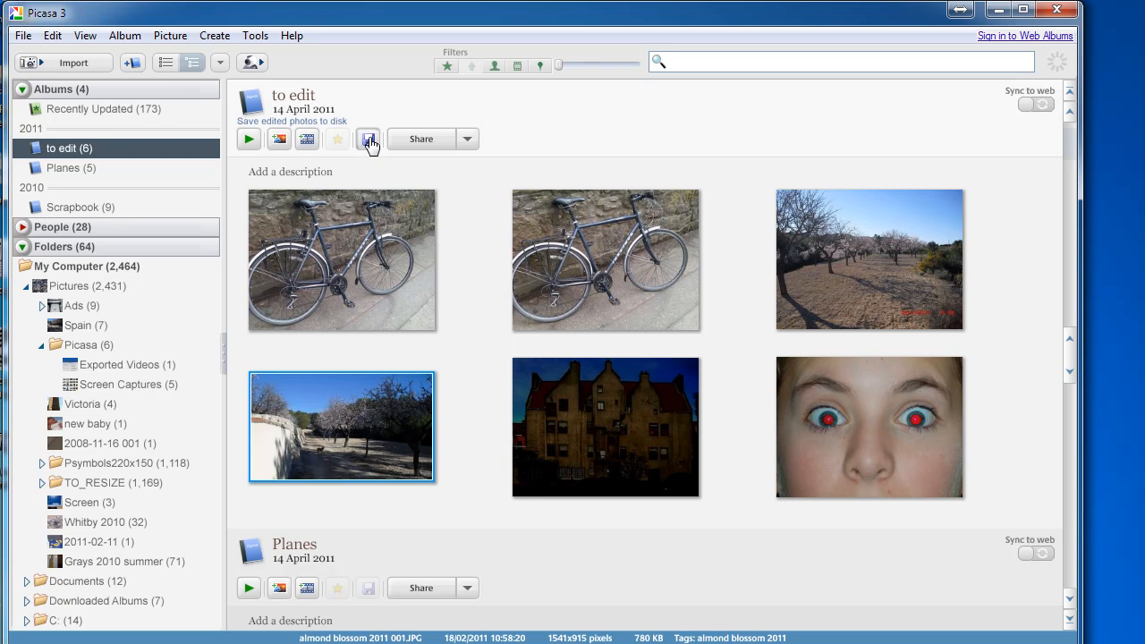
{"action": "mouse_move", "coordinate": [371, 156]}
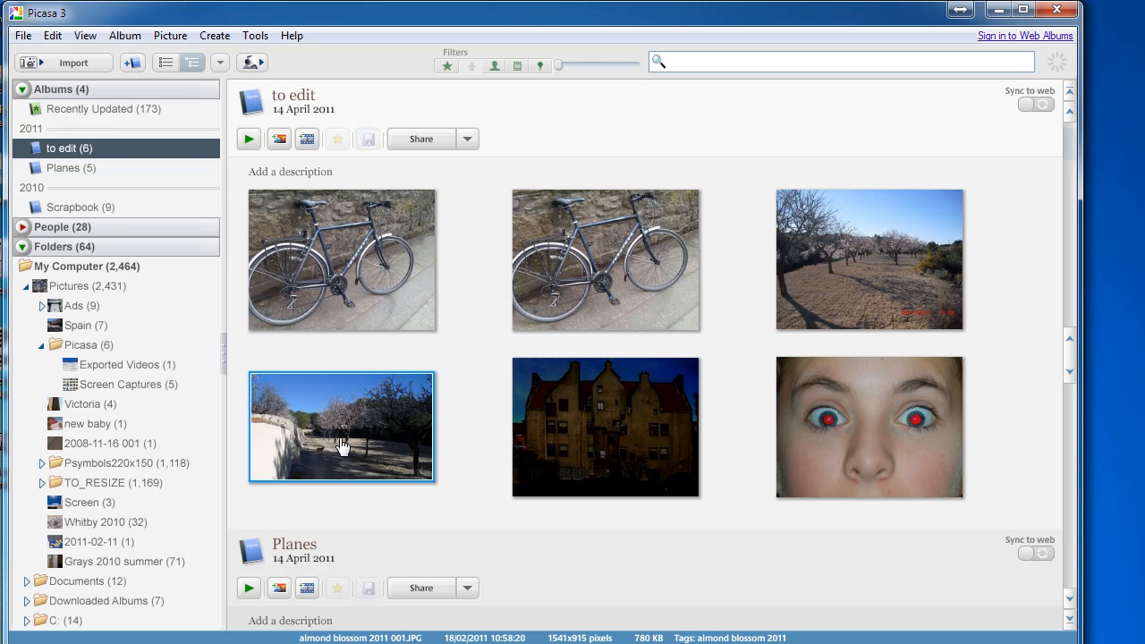
{"action": "mouse_move", "coordinate": [738, 488]}
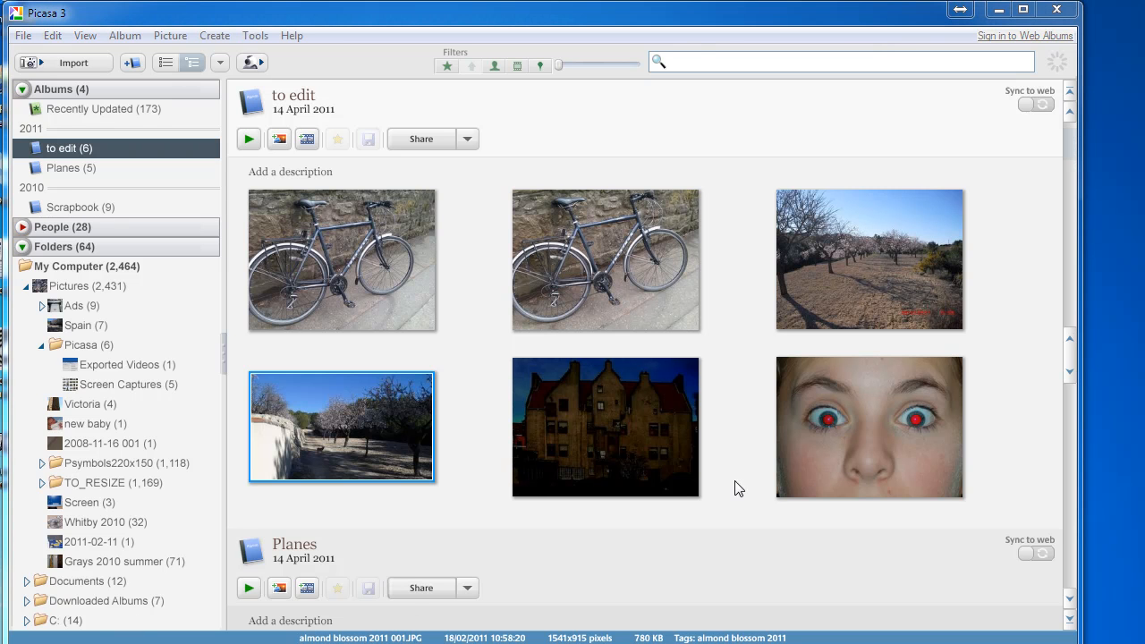
{"action": "mouse_move", "coordinate": [903, 460]}
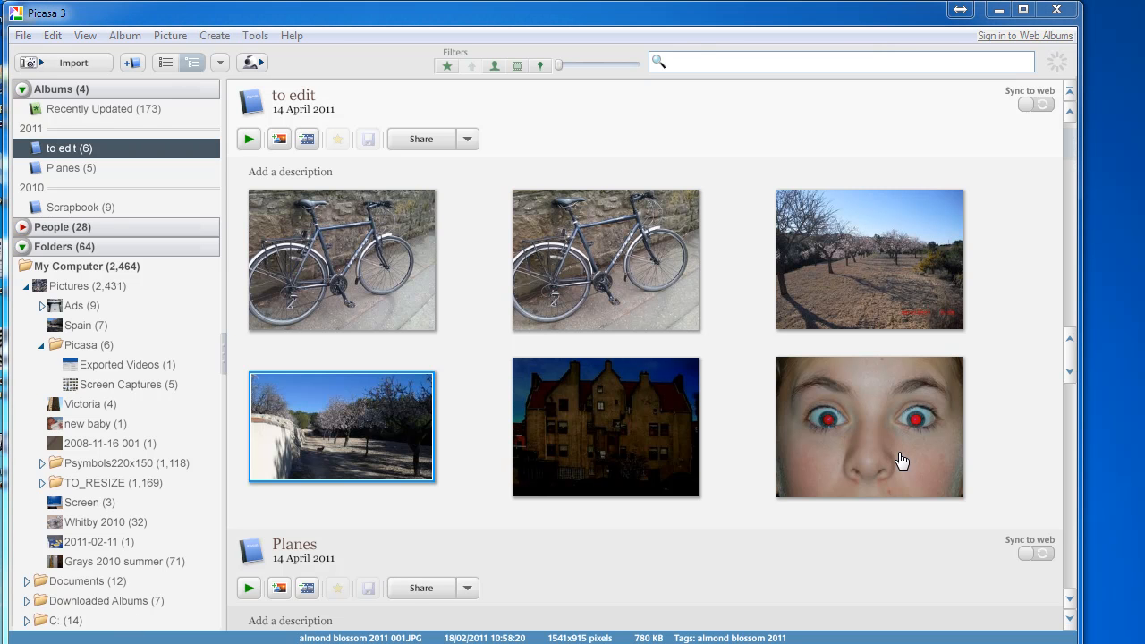
- Apply Redeye to the close-up face photo and choose Apply Changes when leaving
{"action": "double_click", "coordinate": [868, 427]}
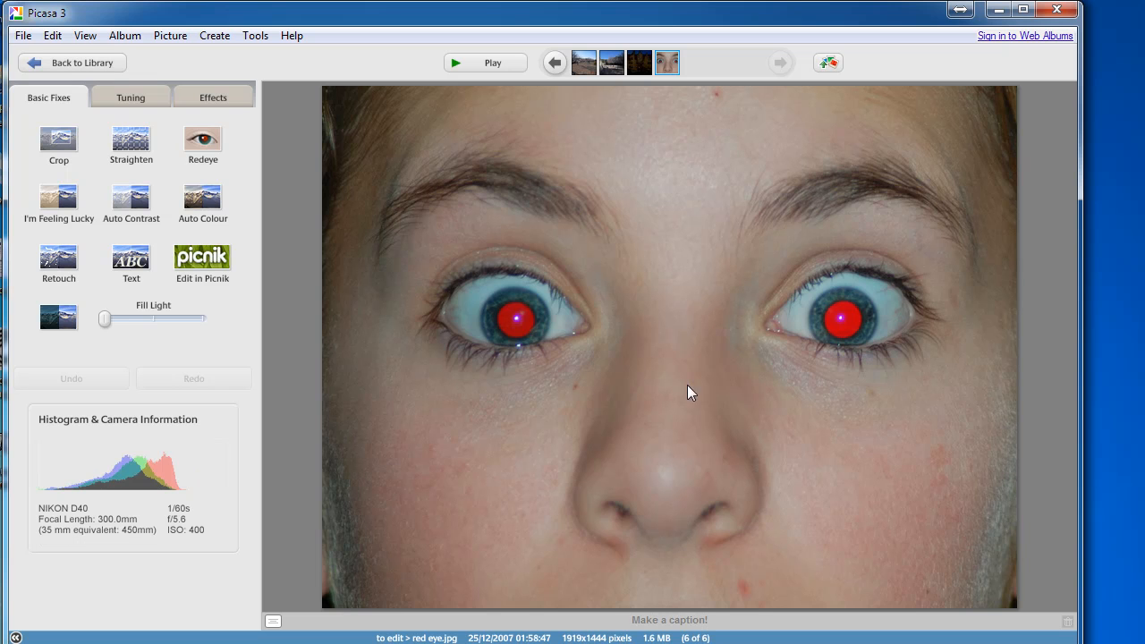
{"action": "mouse_move", "coordinate": [231, 166]}
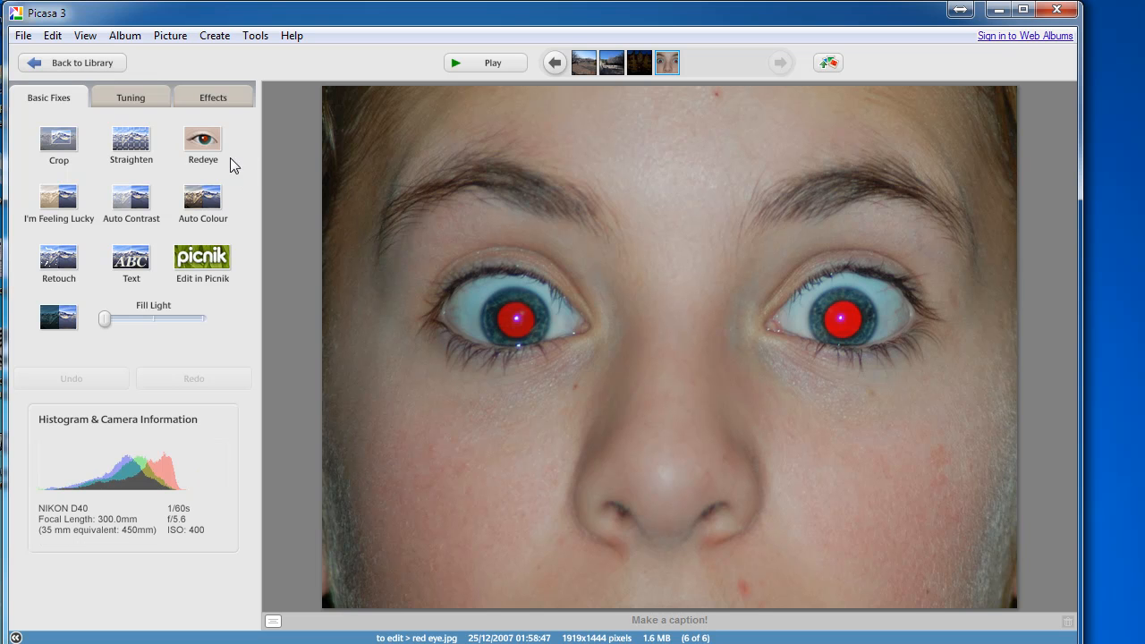
{"action": "mouse_move", "coordinate": [202, 143]}
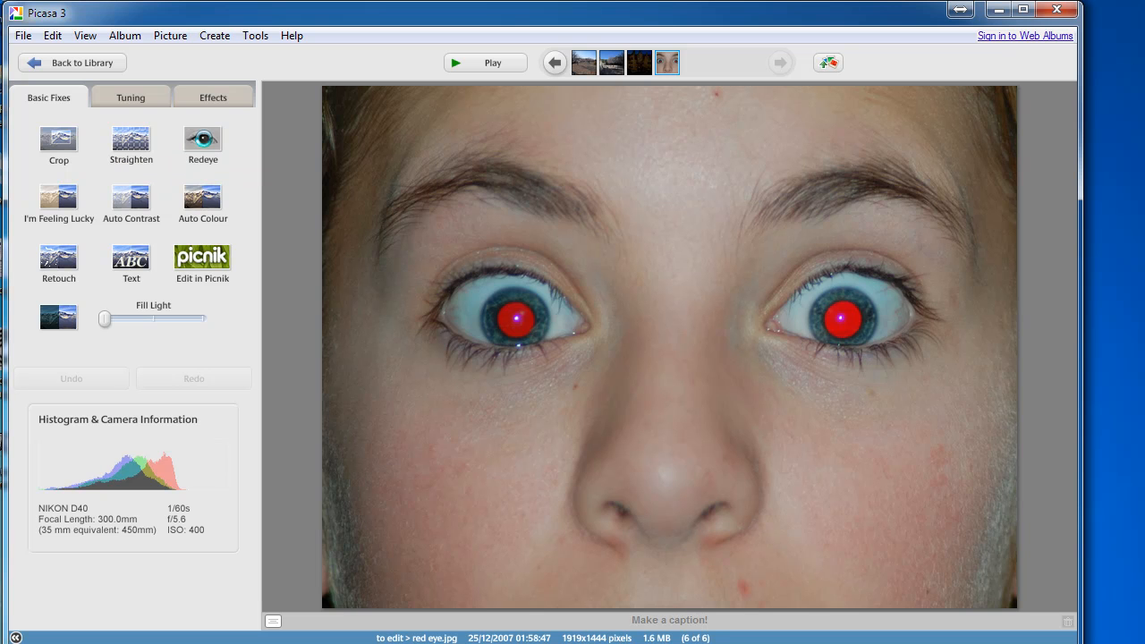
{"action": "left_click", "coordinate": [202, 143]}
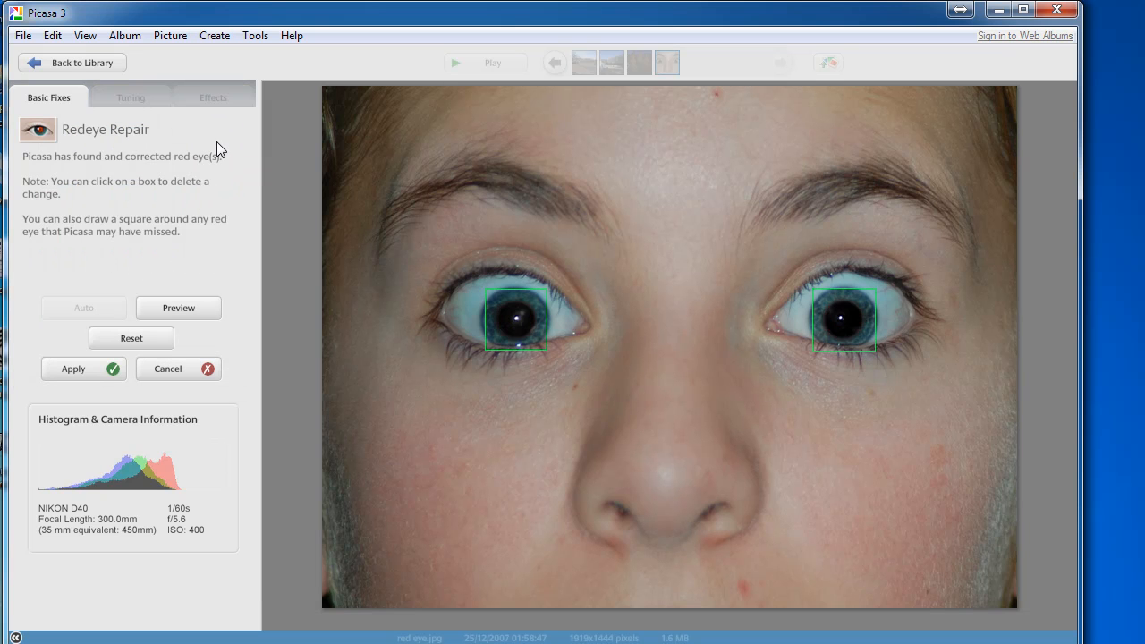
{"action": "mouse_move", "coordinate": [226, 134]}
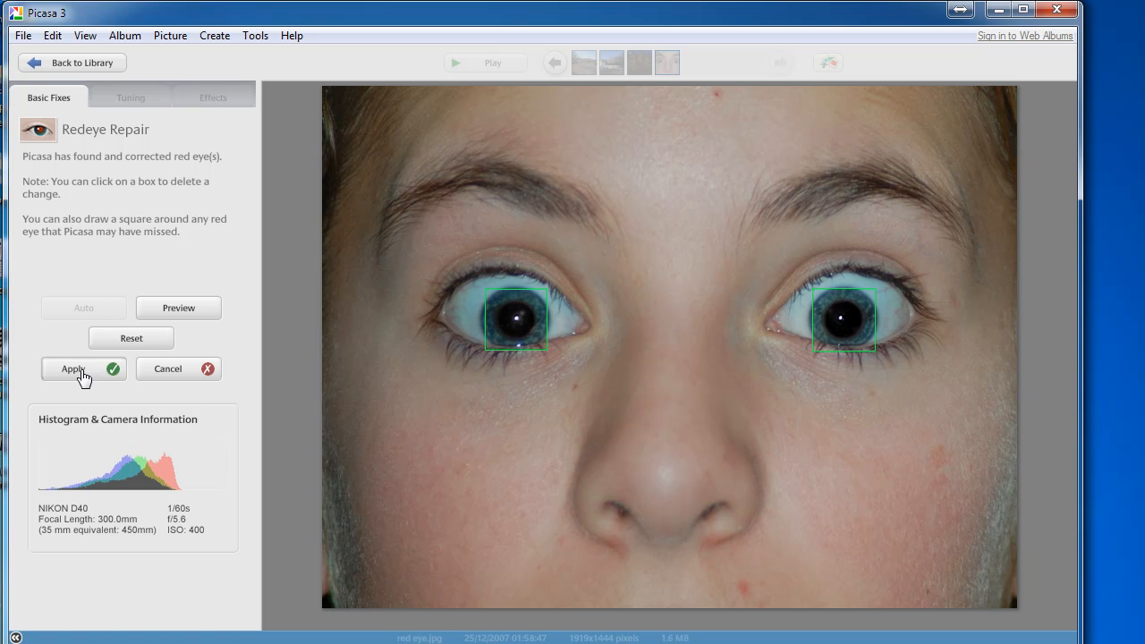
{"action": "mouse_move", "coordinate": [82, 374]}
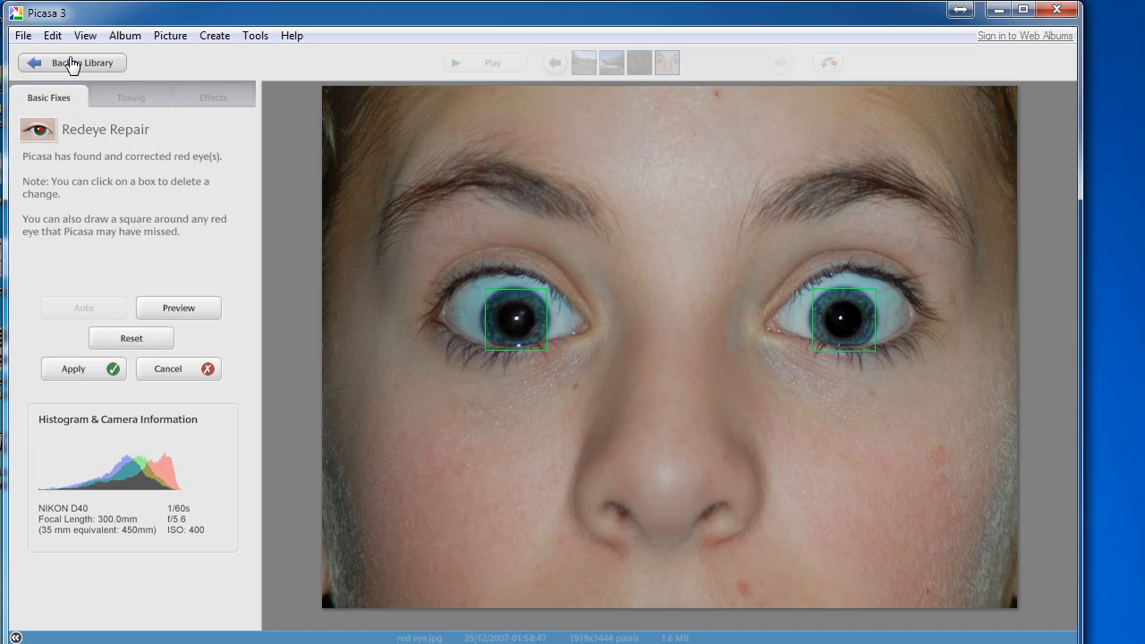
{"action": "left_click", "coordinate": [71, 63]}
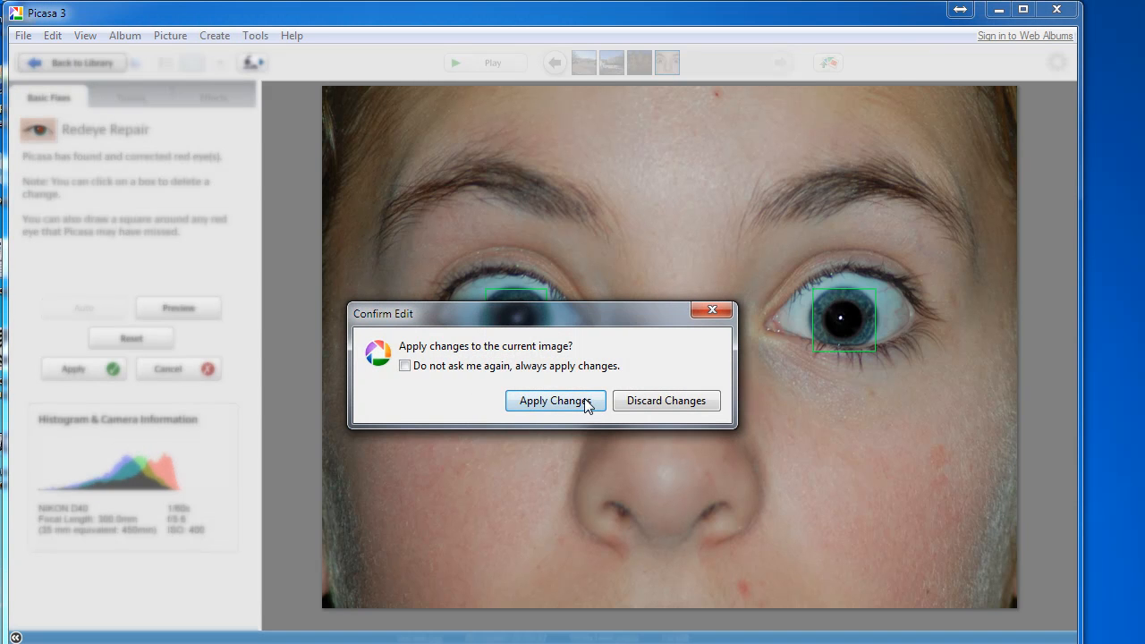
{"action": "left_click", "coordinate": [555, 399]}
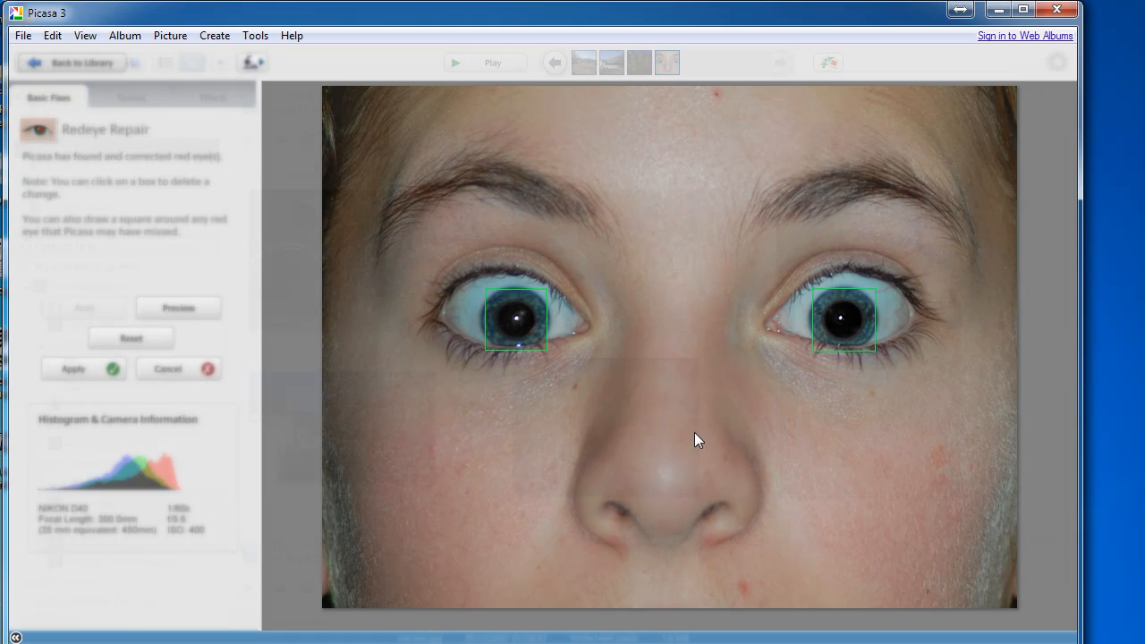
{"action": "left_click", "coordinate": [72, 63]}
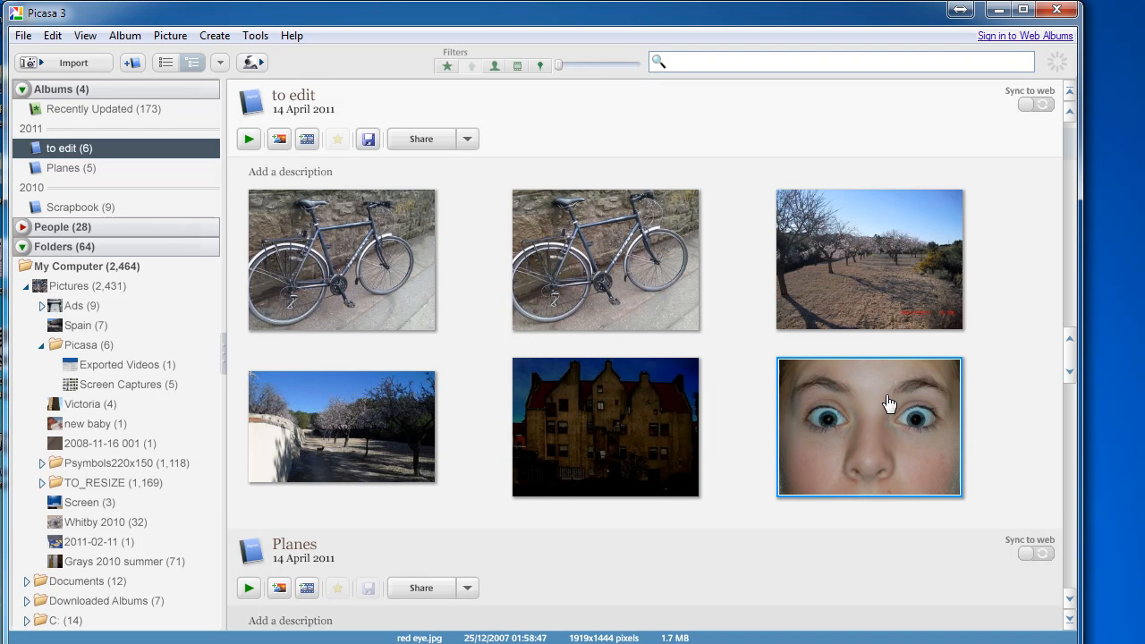
{"action": "mouse_move", "coordinate": [859, 415]}
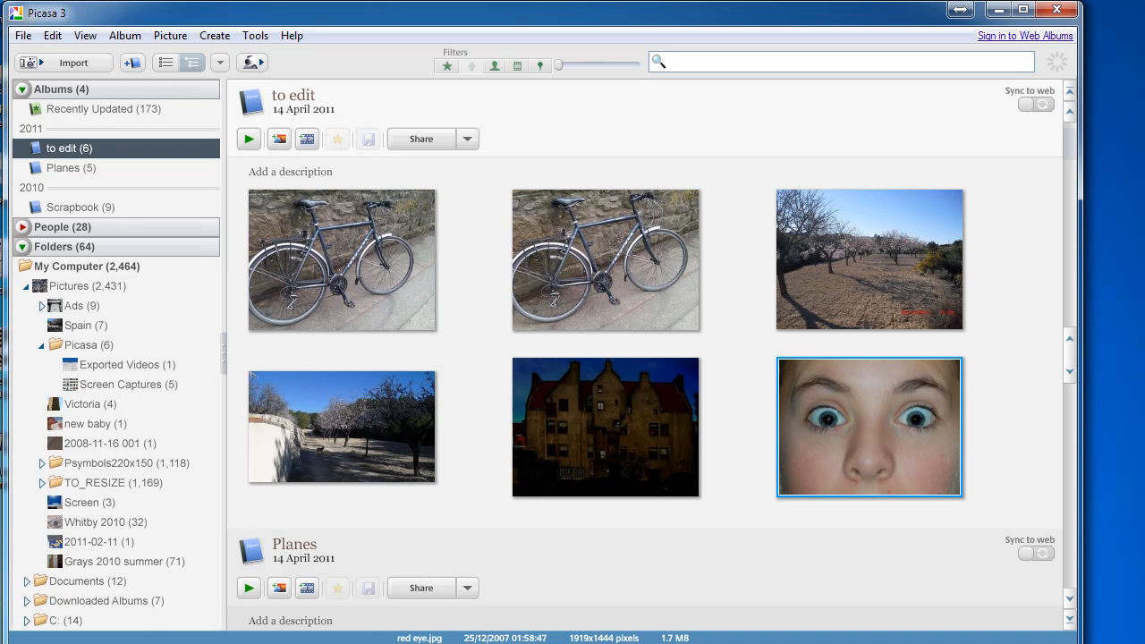
{"action": "mouse_move", "coordinate": [600, 479]}
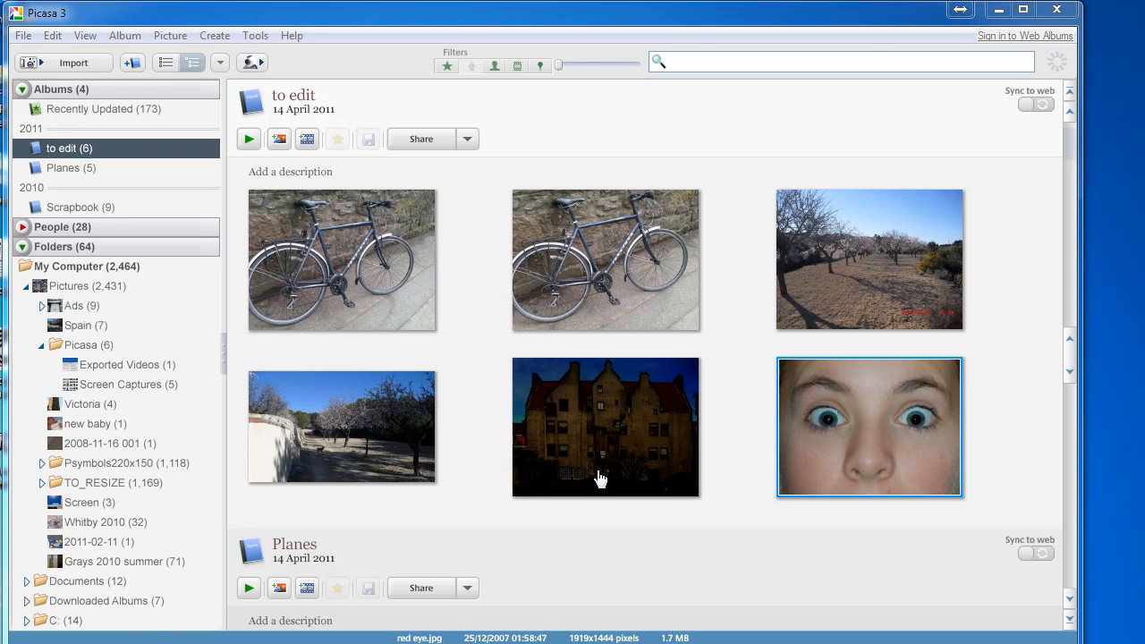
- Open the underexposed building thumbnail again from the 'to edit' album
{"action": "double_click", "coordinate": [605, 426]}
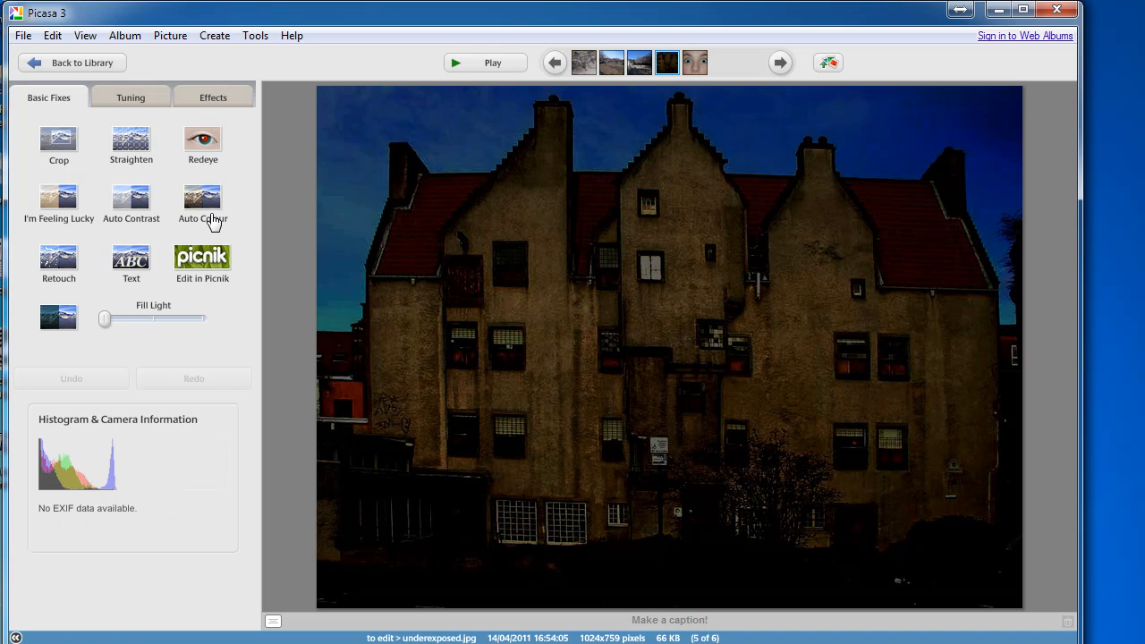
{"action": "mouse_move", "coordinate": [132, 262]}
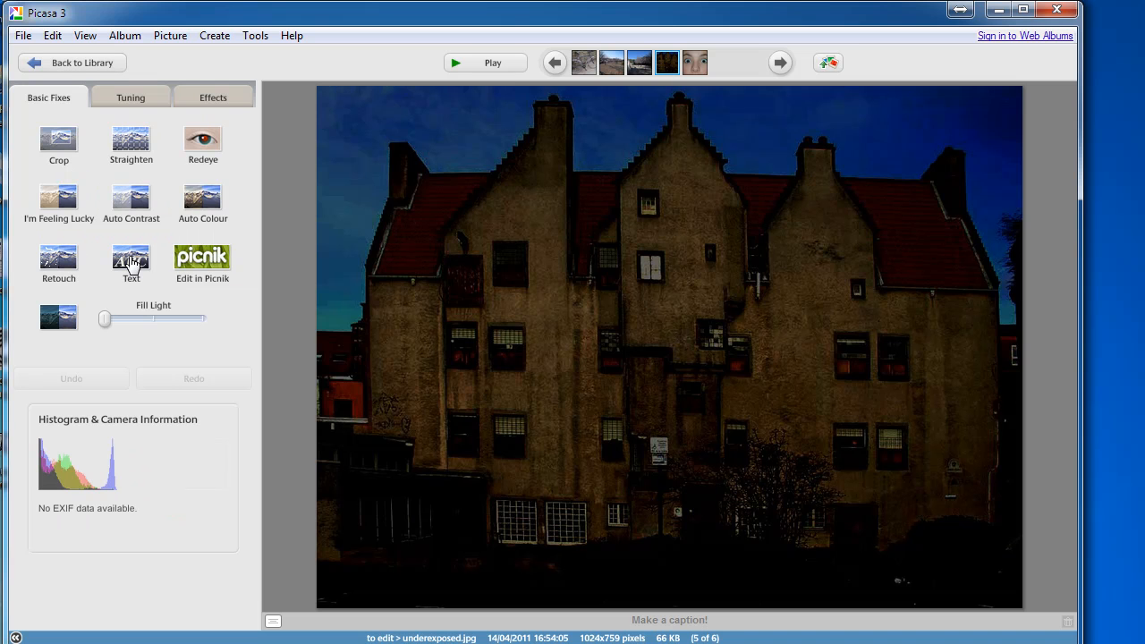
{"action": "mouse_move", "coordinate": [220, 228]}
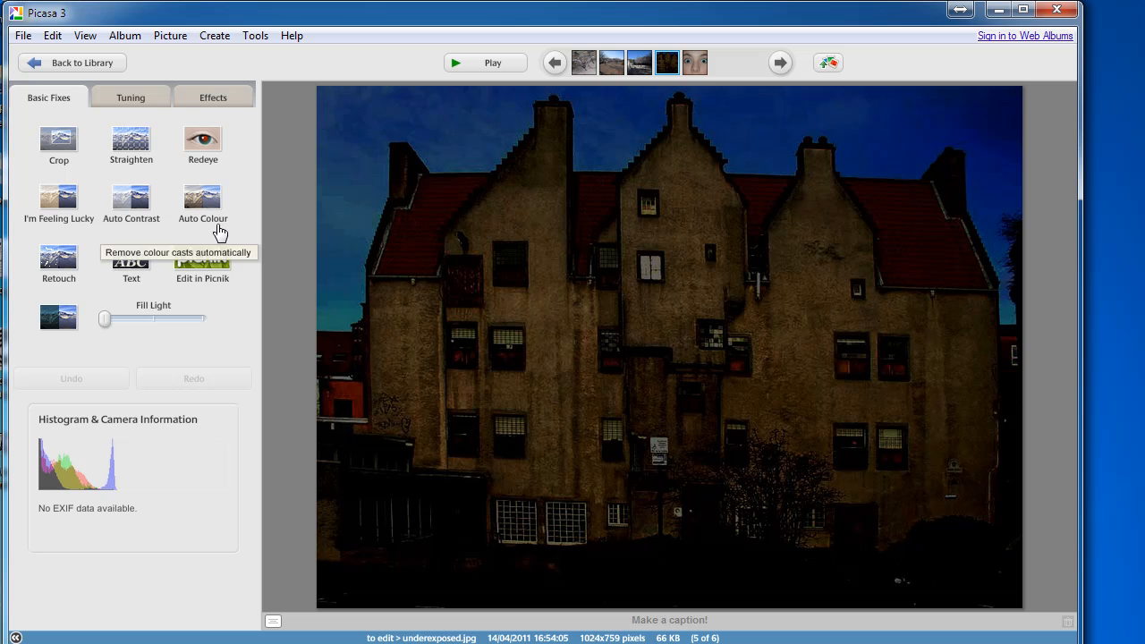
{"action": "mouse_move", "coordinate": [119, 327]}
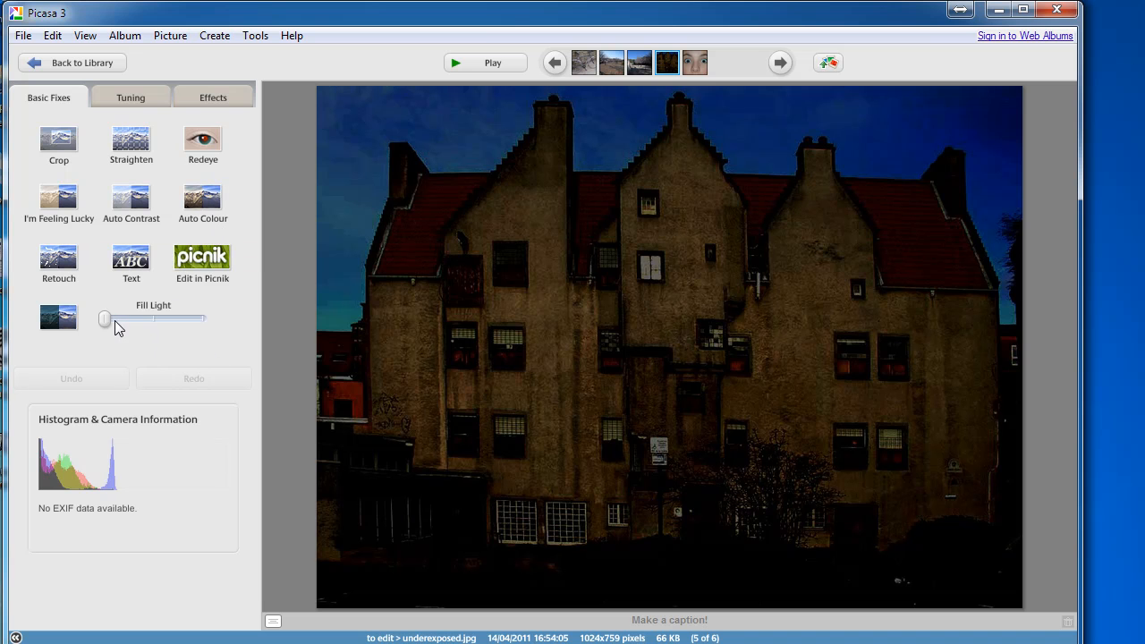
{"action": "mouse_move", "coordinate": [105, 320]}
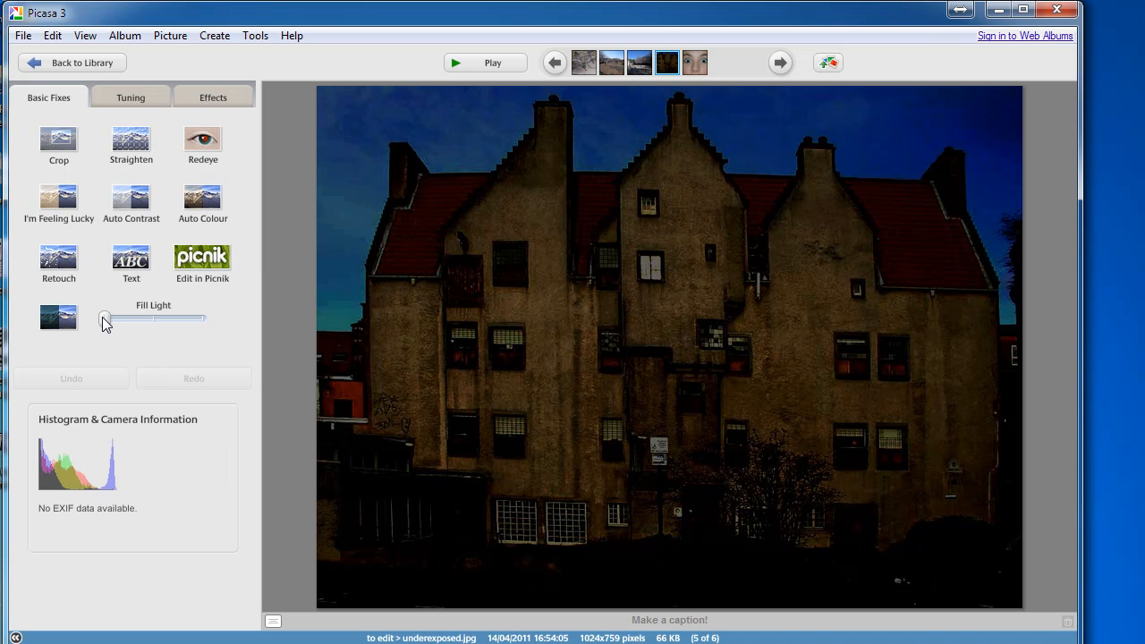
- Raise Fill Light on the building photo, then view the Tuning tab and Help menu
{"action": "left_click_drag", "start_coordinate": [105, 319], "coordinate": [156, 319]}
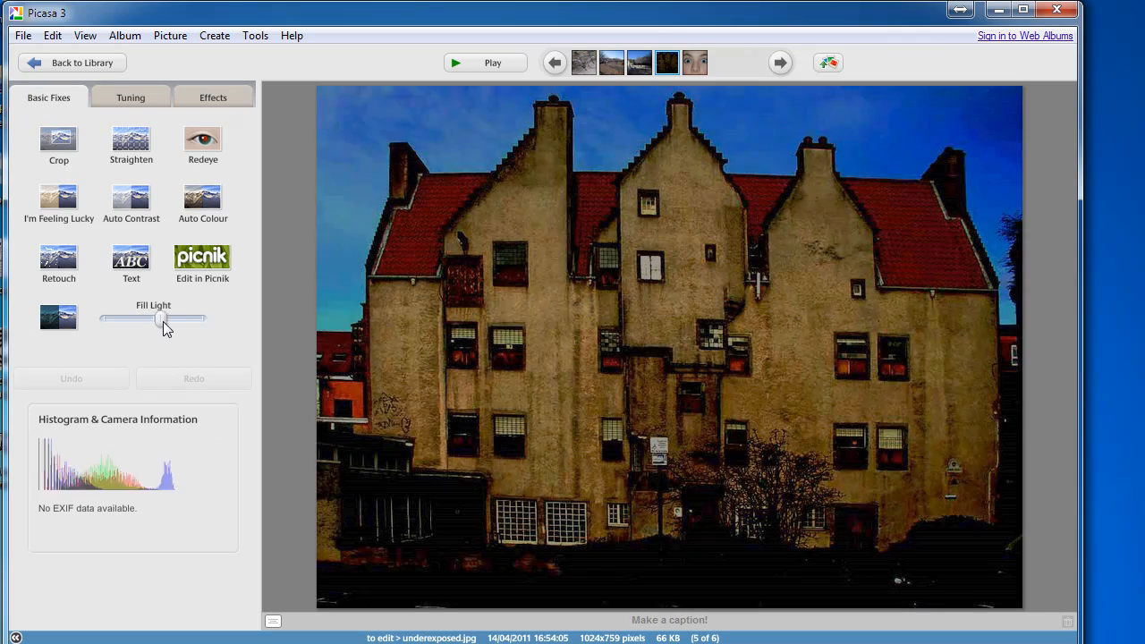
{"action": "left_click_drag", "start_coordinate": [134, 318], "coordinate": [182, 318]}
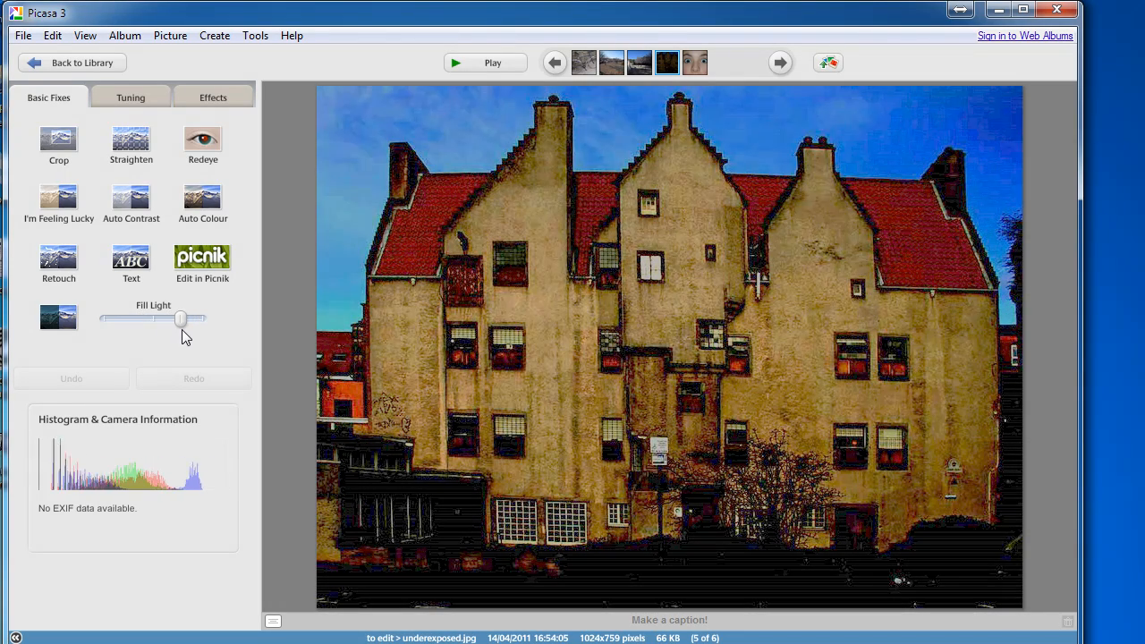
{"action": "left_click_drag", "start_coordinate": [181, 319], "coordinate": [188, 319]}
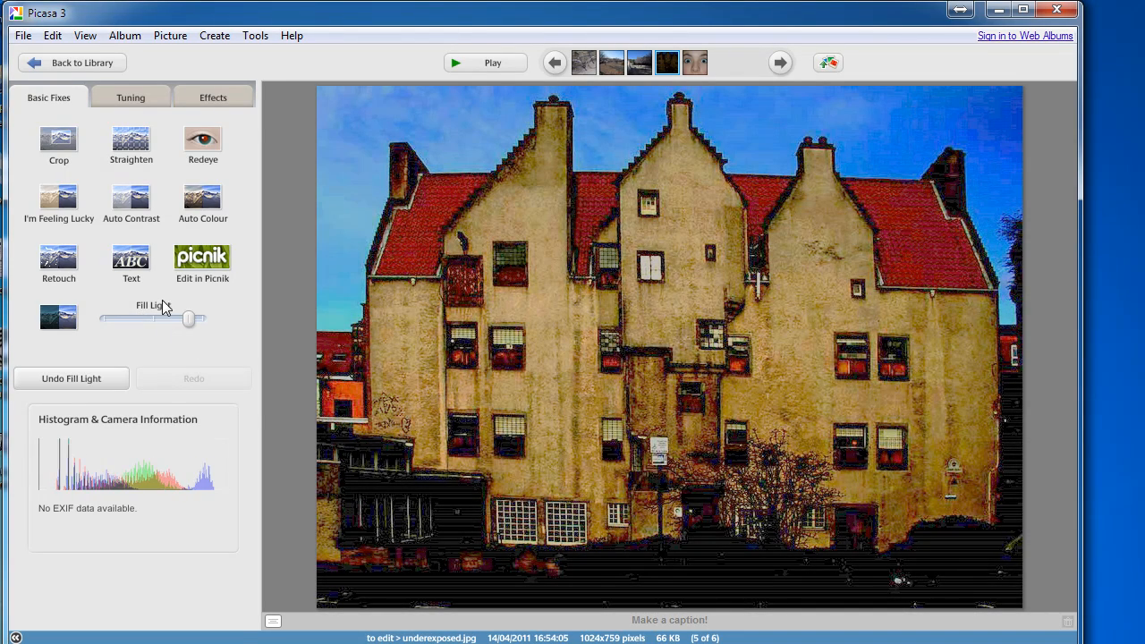
{"action": "mouse_move", "coordinate": [130, 96]}
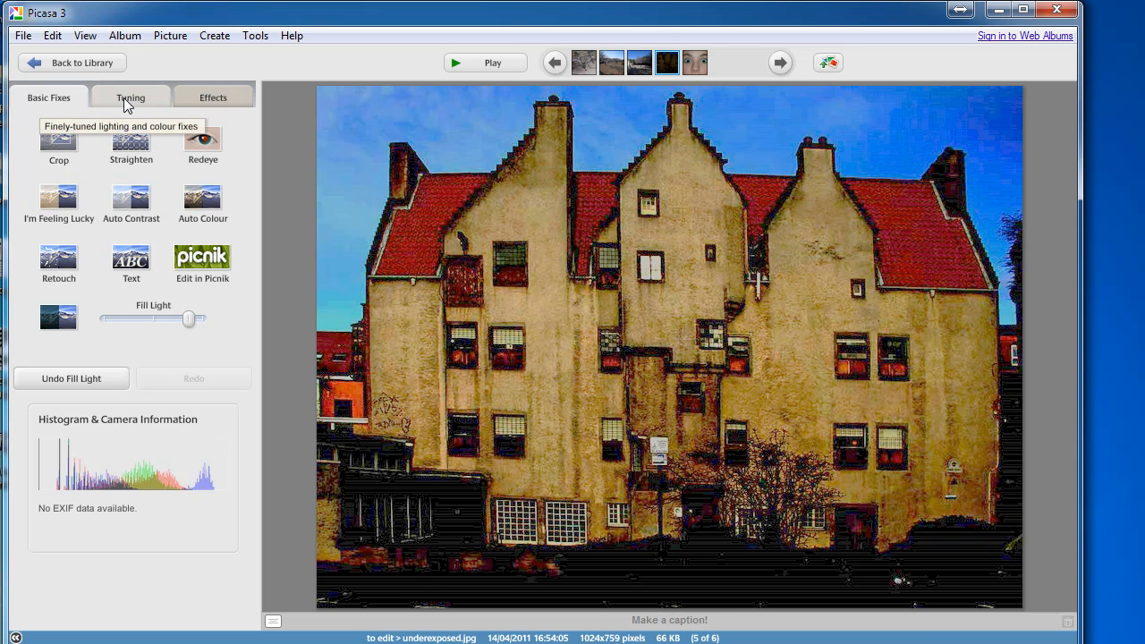
{"action": "left_click", "coordinate": [130, 97]}
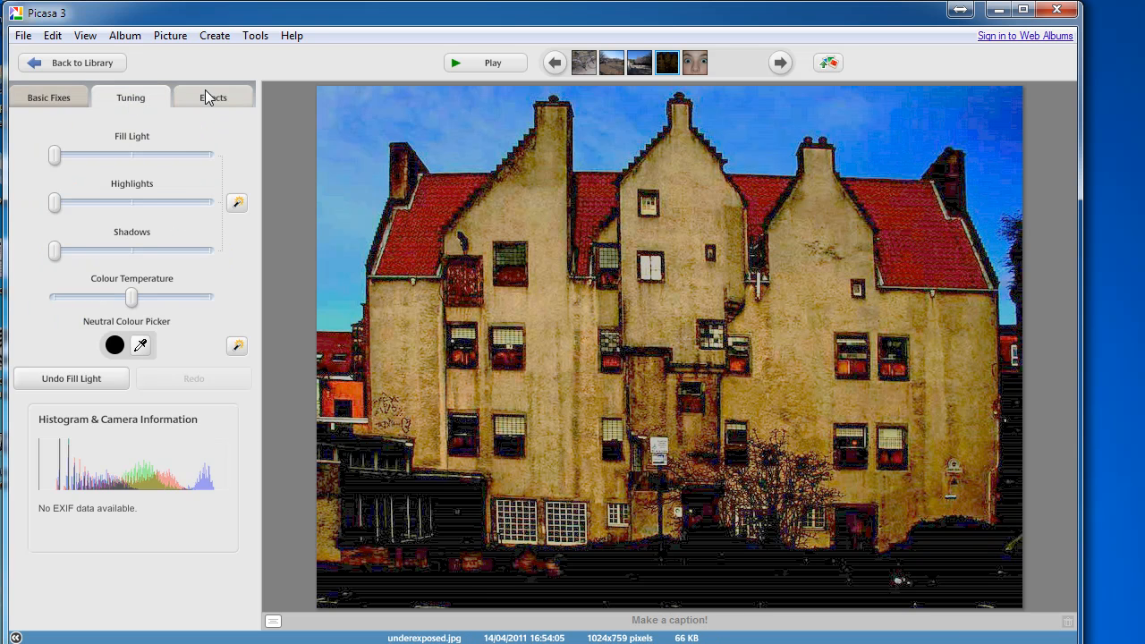
{"action": "mouse_move", "coordinate": [188, 93]}
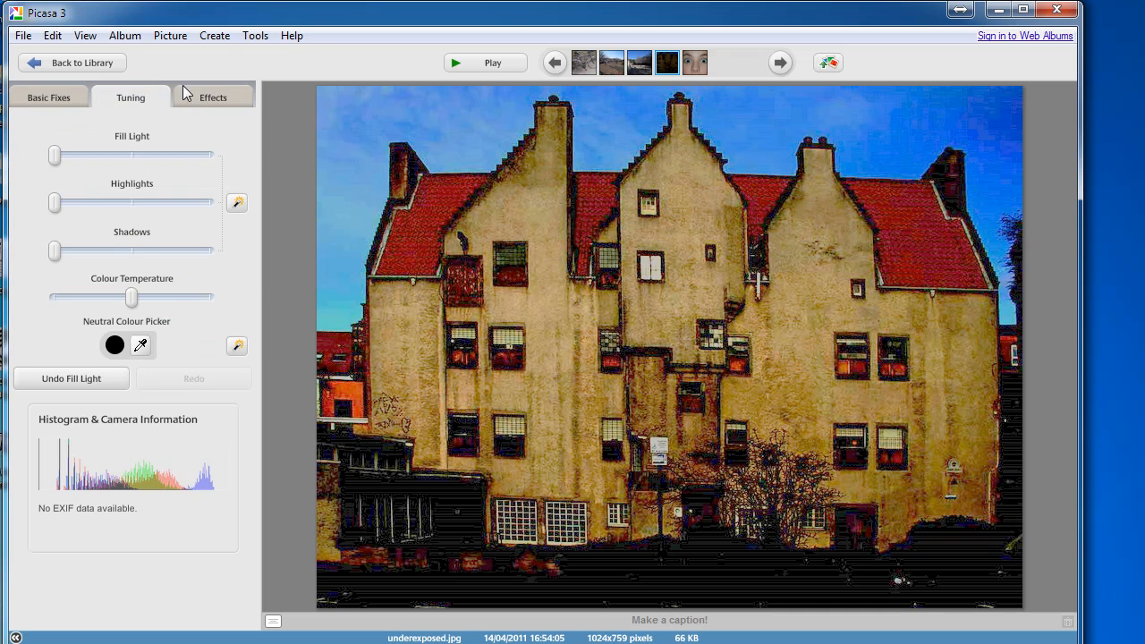
{"action": "left_click", "coordinate": [292, 35]}
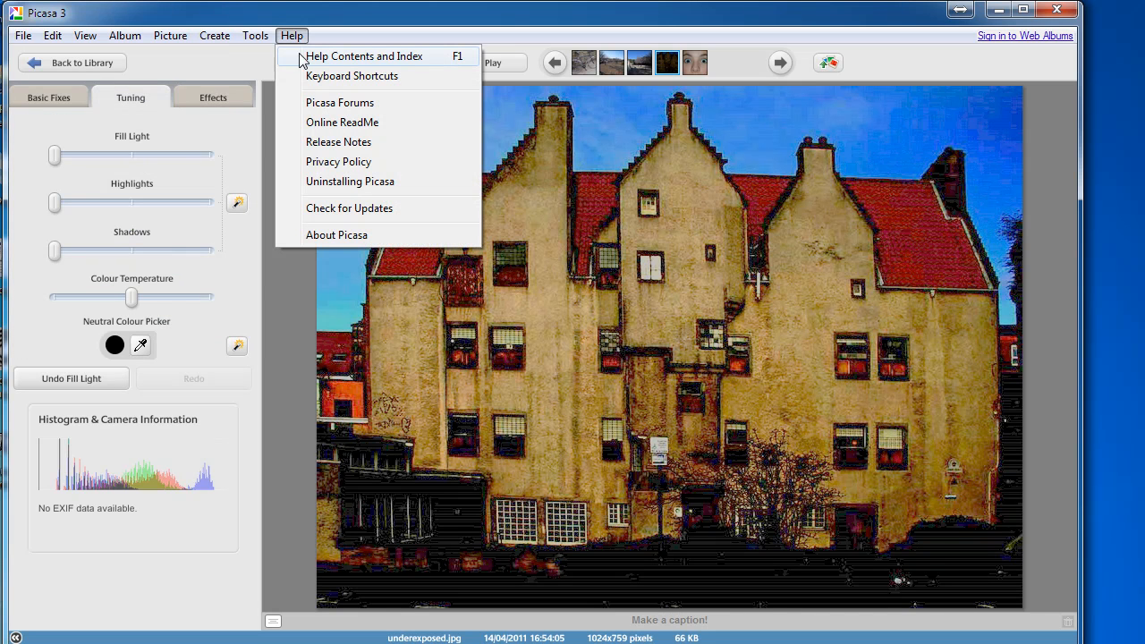
{"action": "mouse_move", "coordinate": [339, 102]}
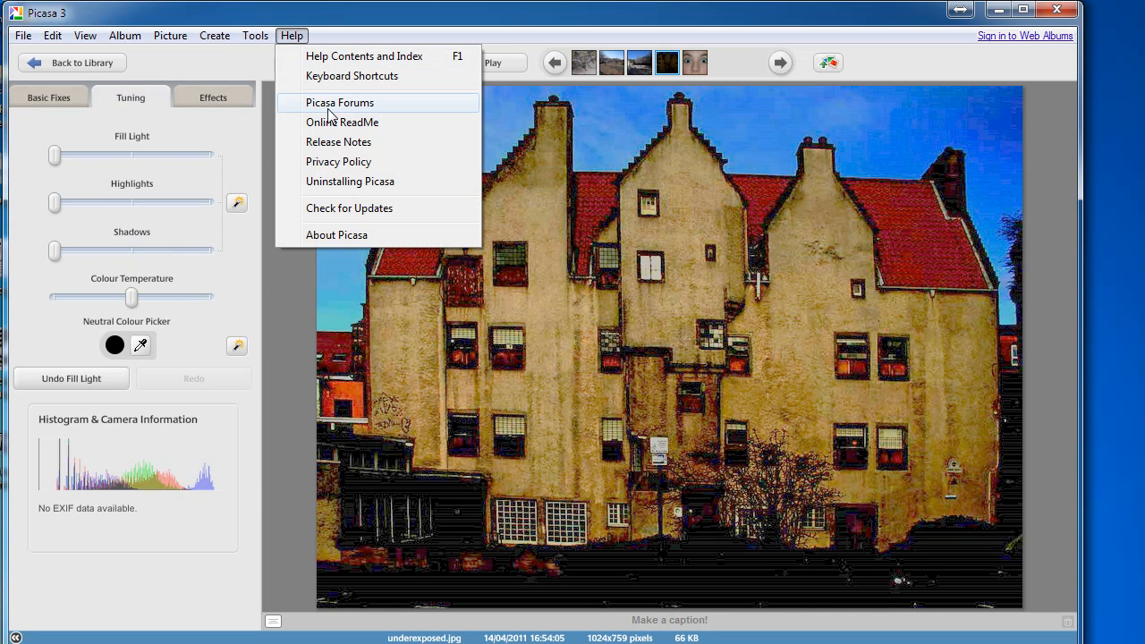
{"action": "mouse_move", "coordinate": [390, 56]}
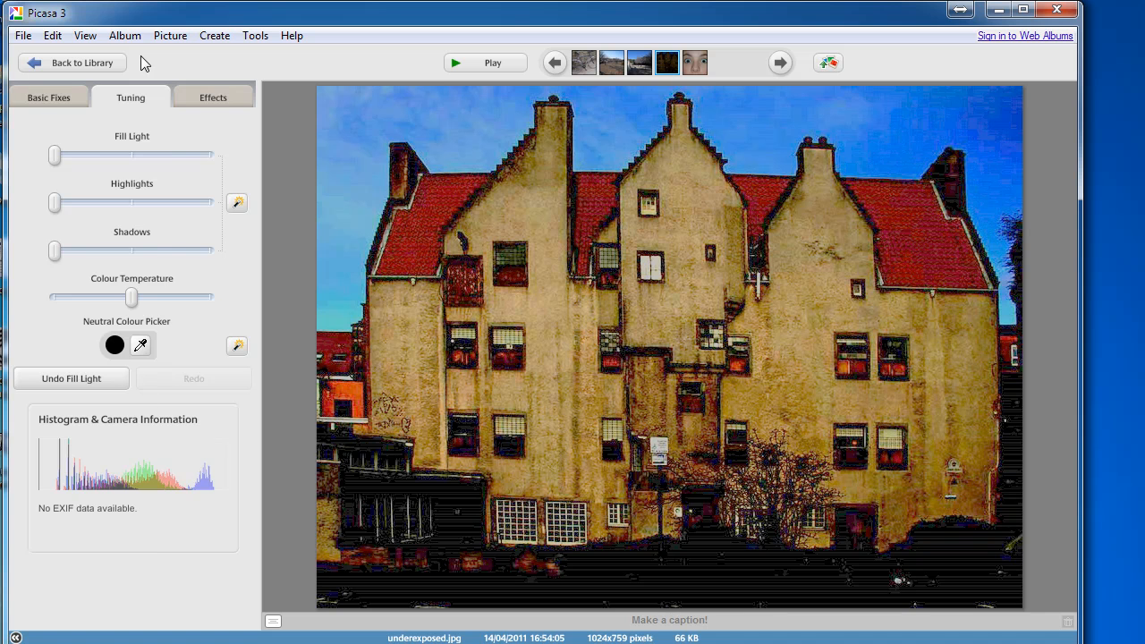
- Dismiss the Help menu and switch back to the Basic Fixes tab
{"action": "left_click", "coordinate": [48, 97]}
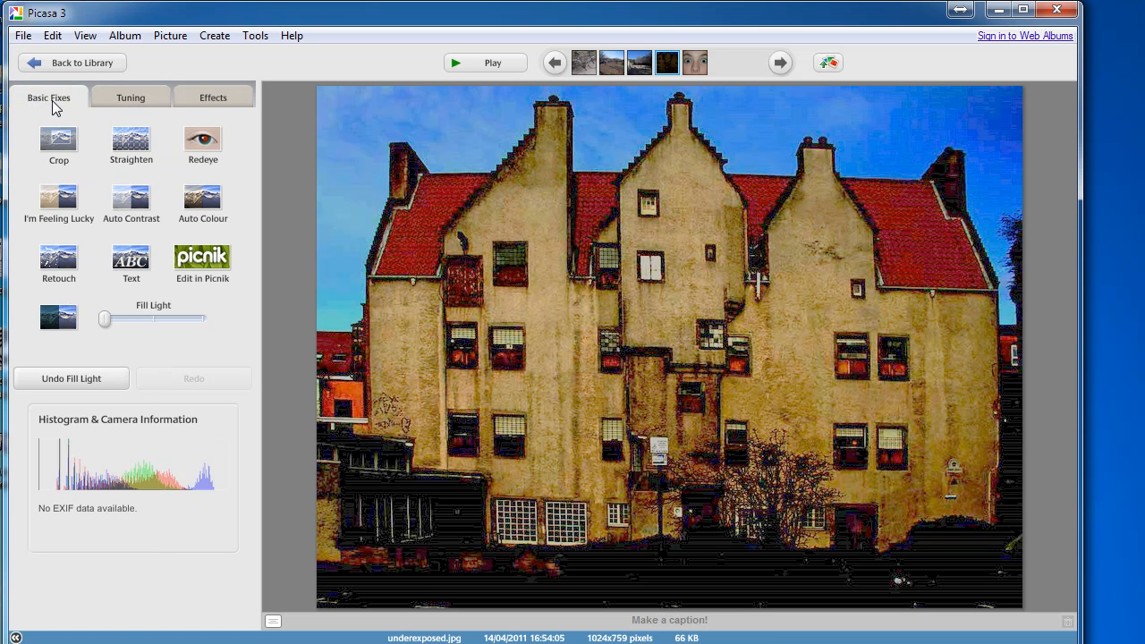
{"action": "mouse_move", "coordinate": [154, 451]}
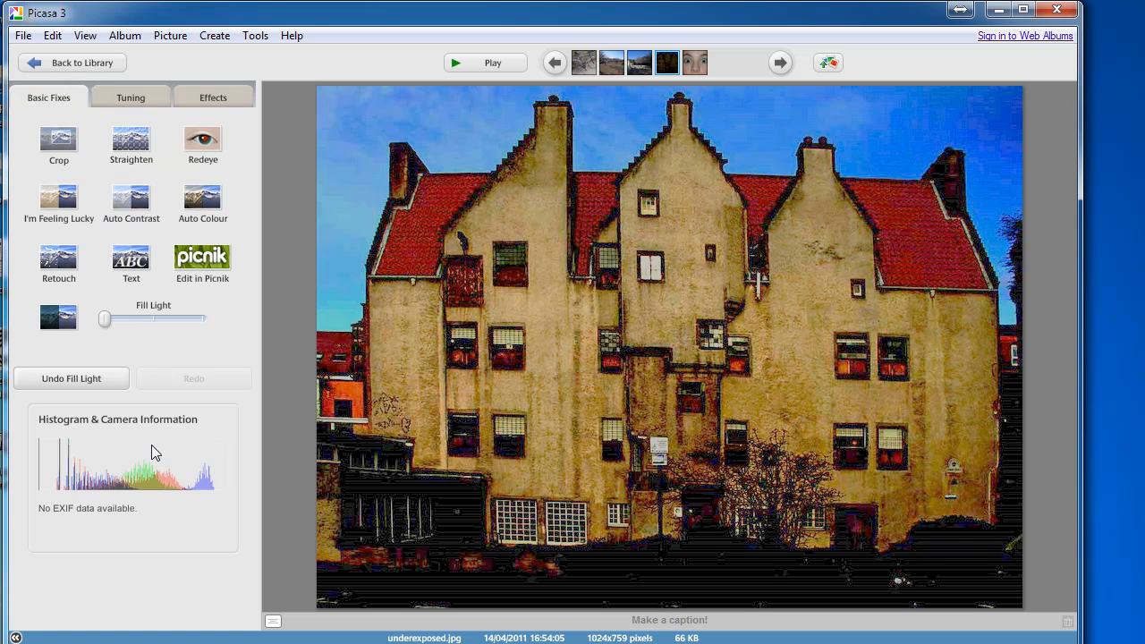